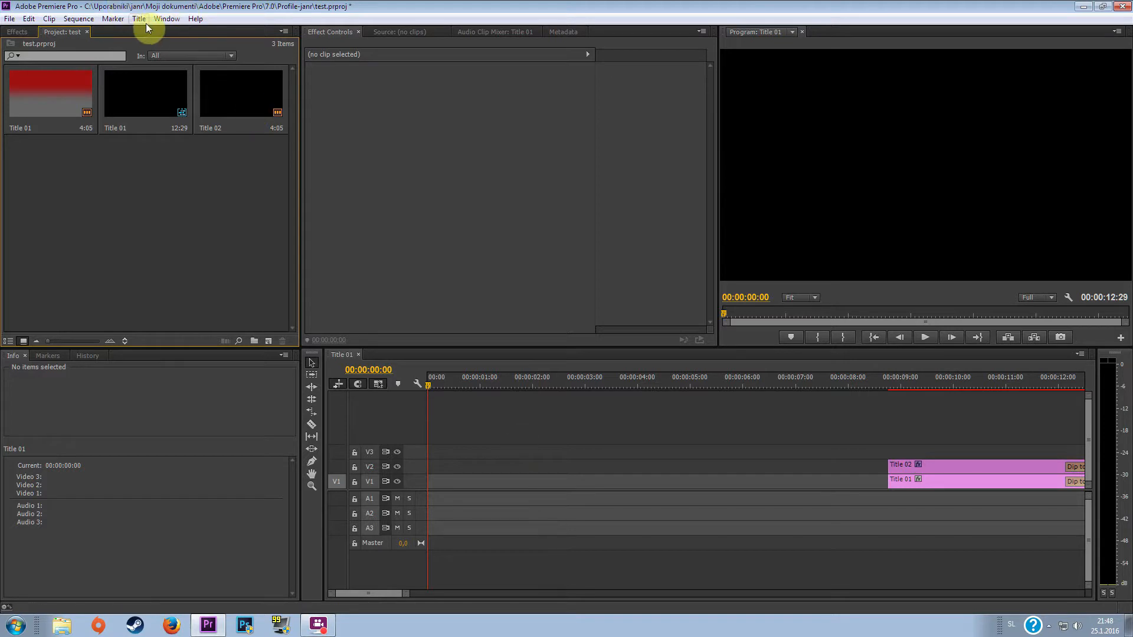
Step: Create a Default Still title named 'background' via Title > New Title
click(166, 18)
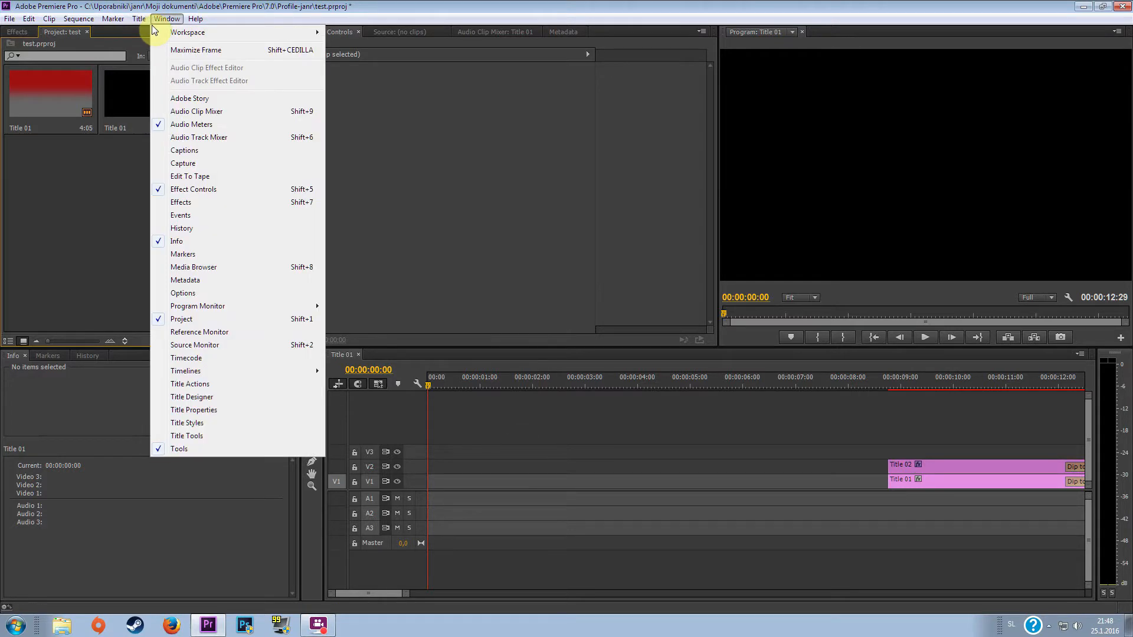
click(139, 18)
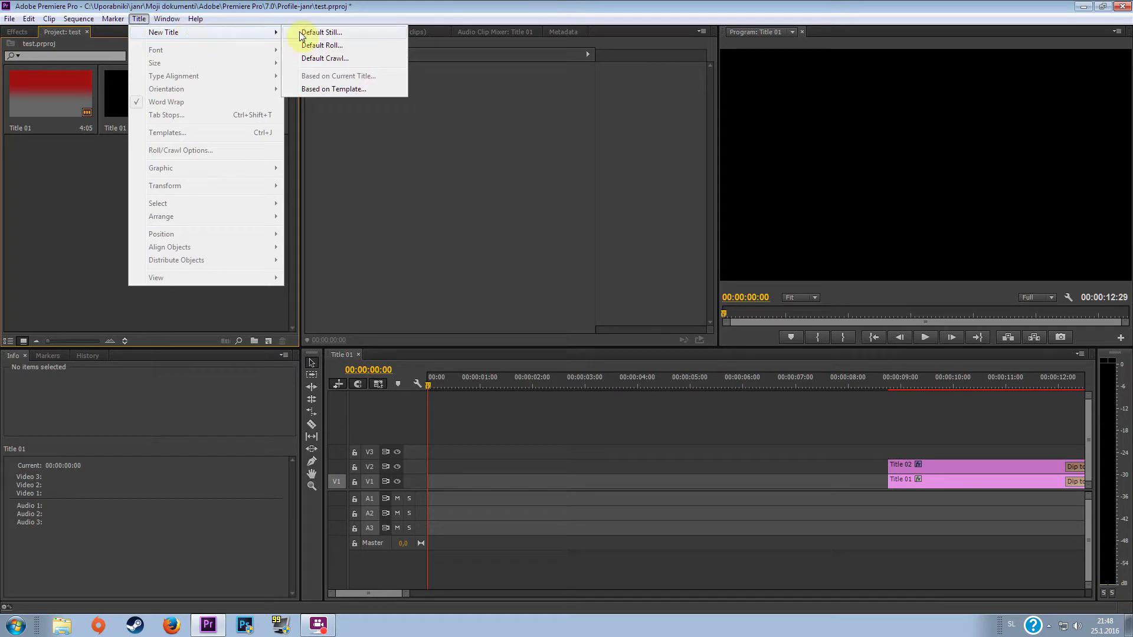
click(321, 31)
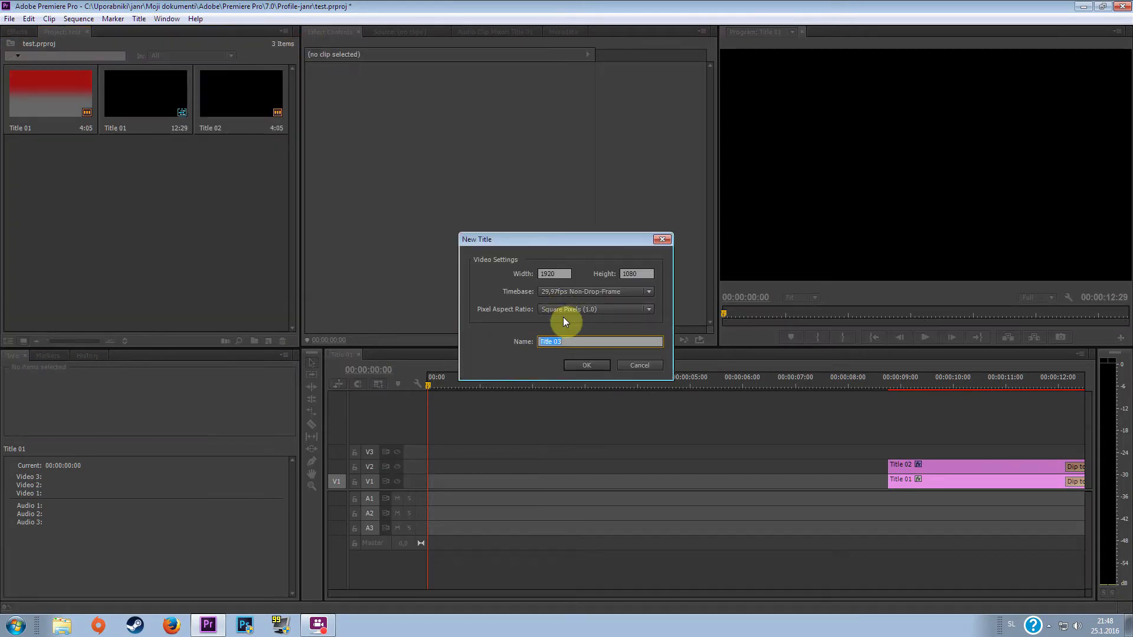
mouse_move(633, 298)
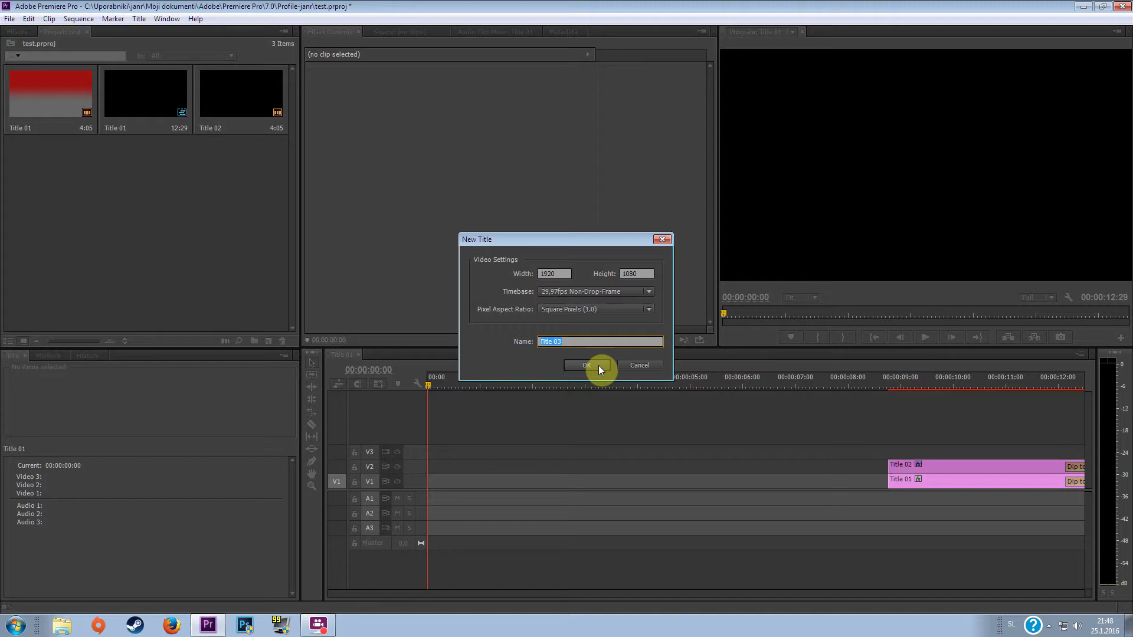
text(background)
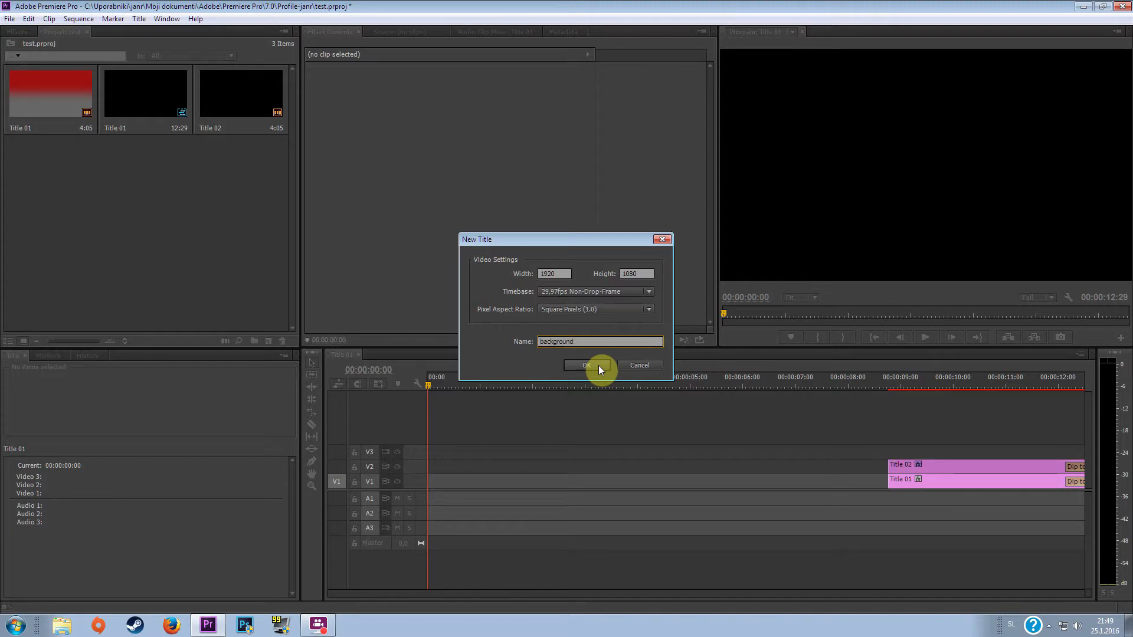
click(587, 366)
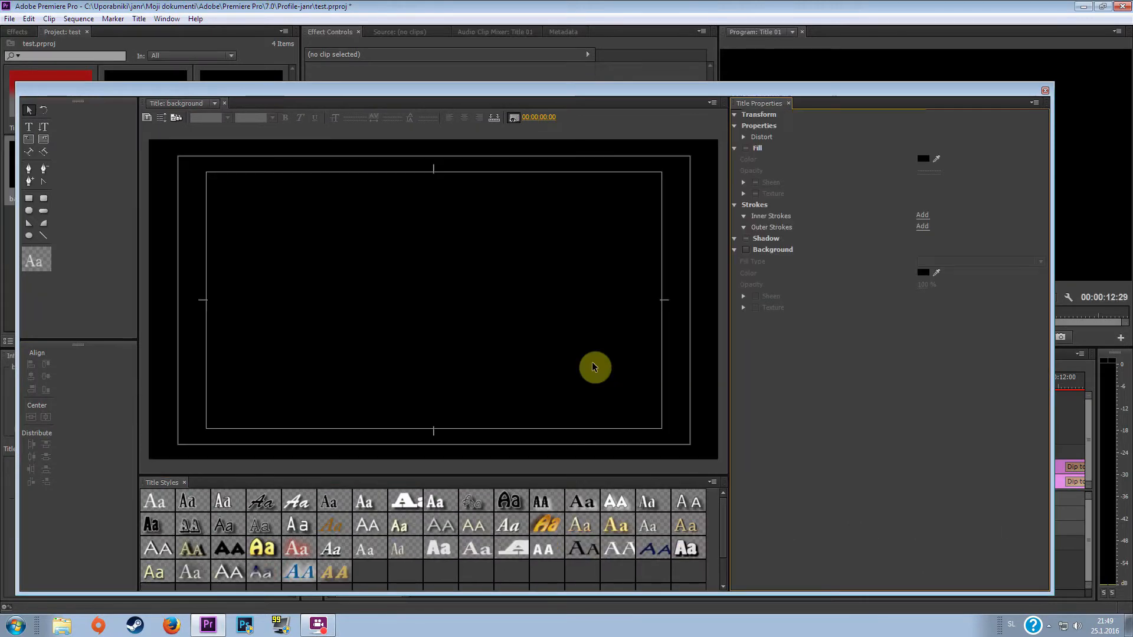
Step: Draw a rectangle that covers the entire background title frame
scroll(down, 3)
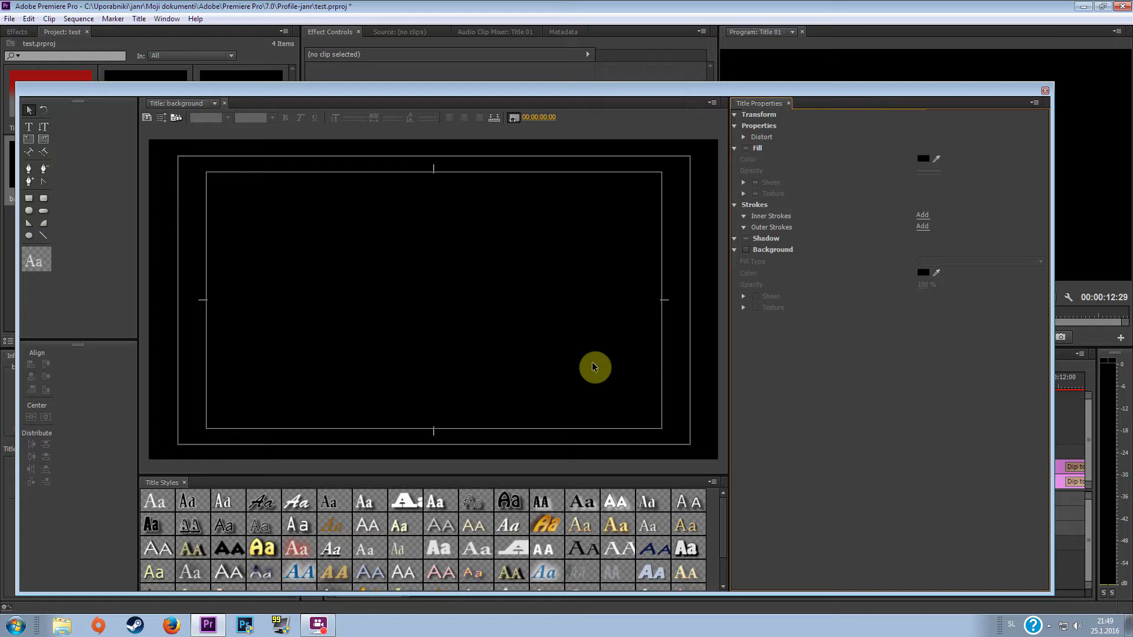
click(28, 198)
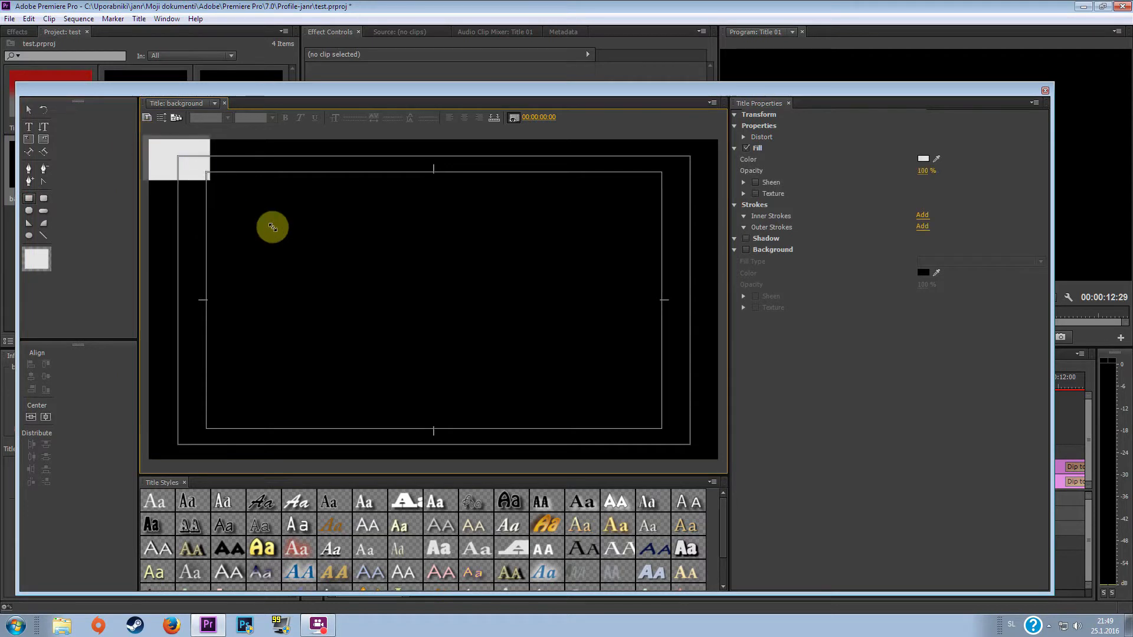
drag(273, 226, 715, 470)
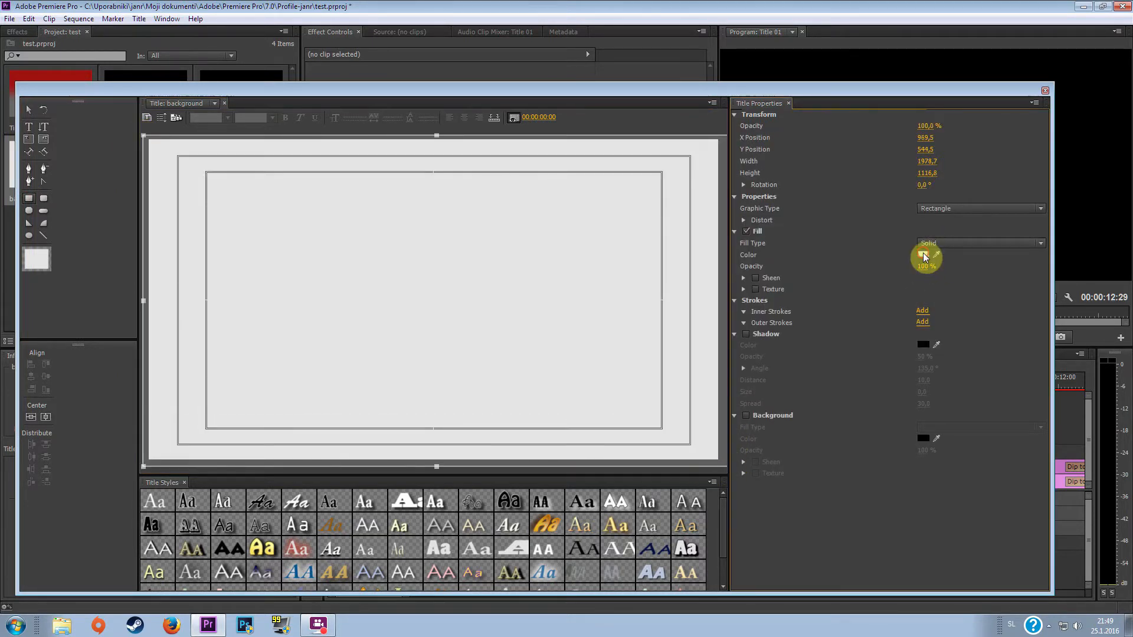
Step: Fill the rectangle with a blue-to-grey linear gradient and close the background title
click(922, 255)
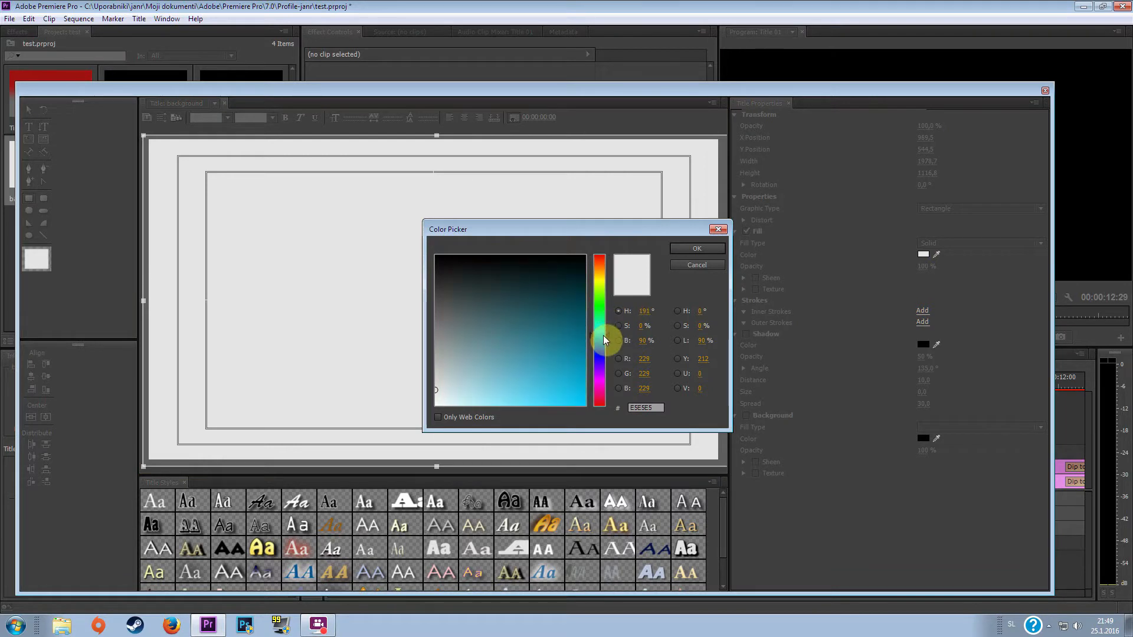
click(696, 249)
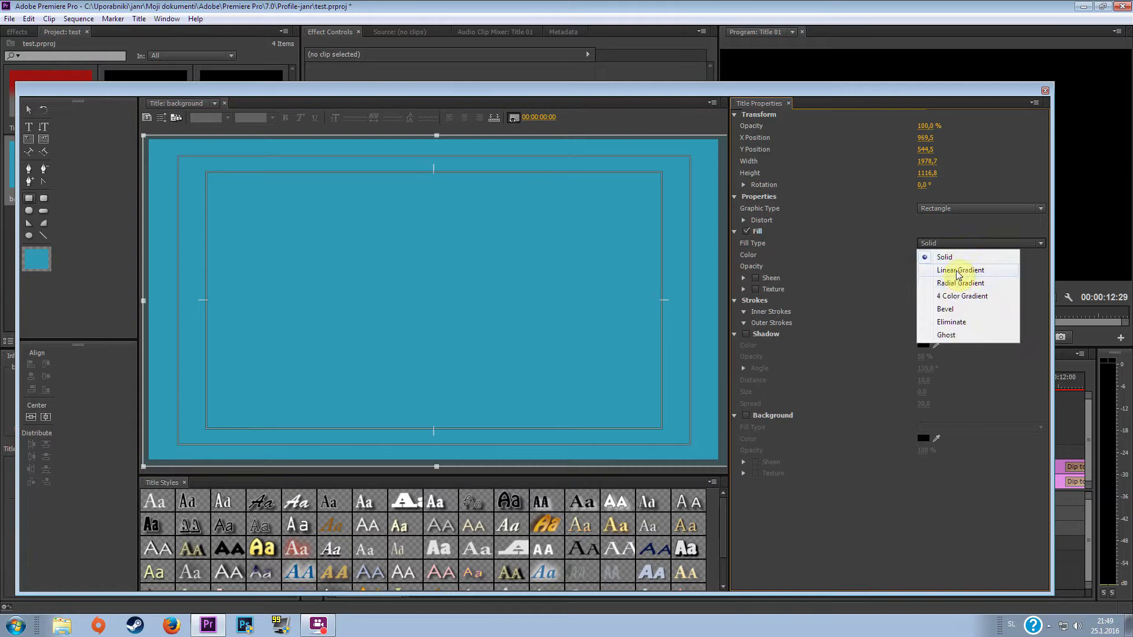
click(960, 269)
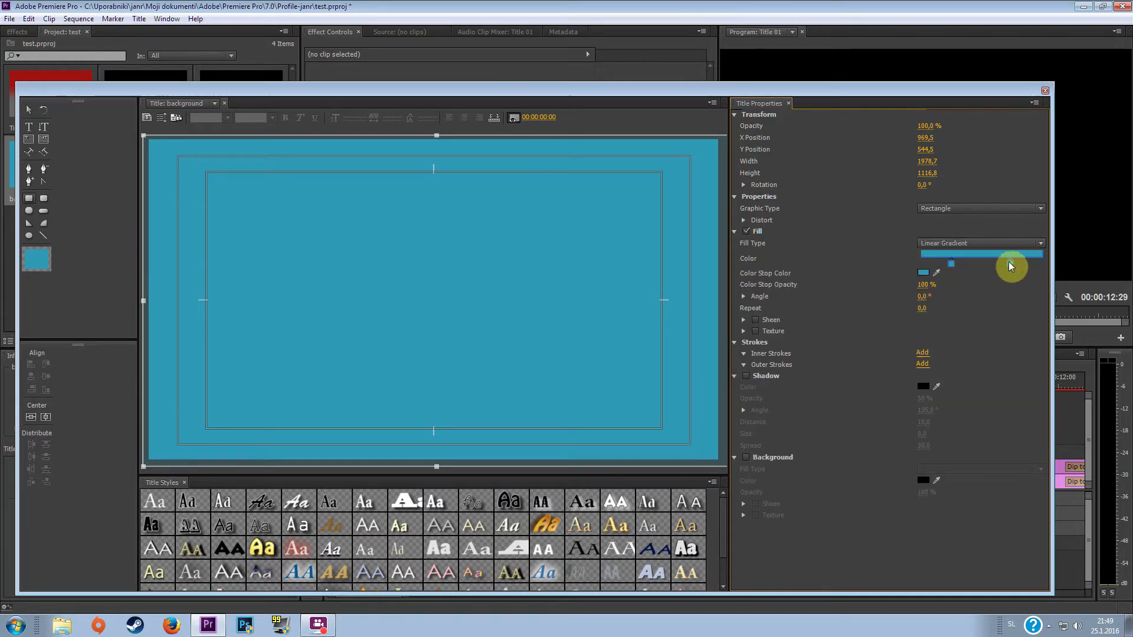
click(923, 272)
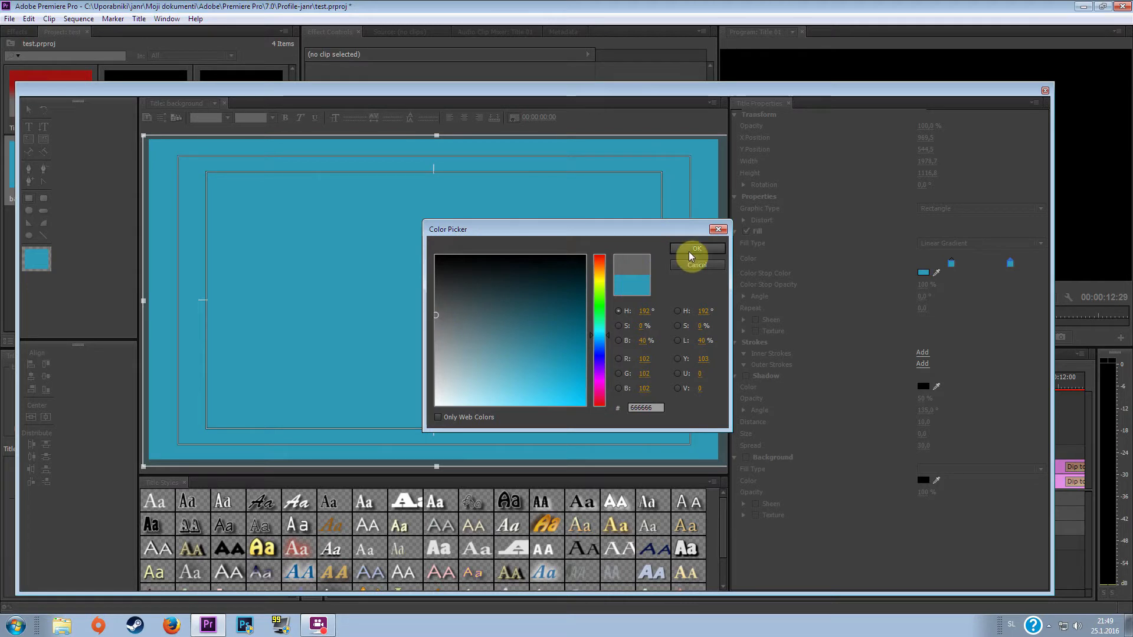
click(697, 249)
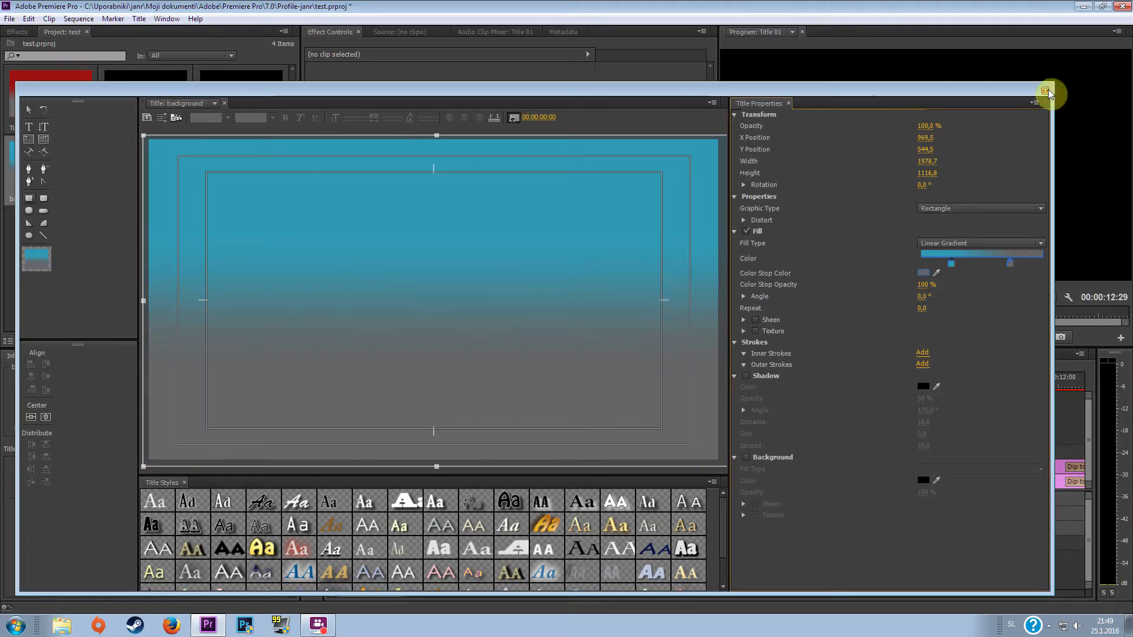
click(1048, 92)
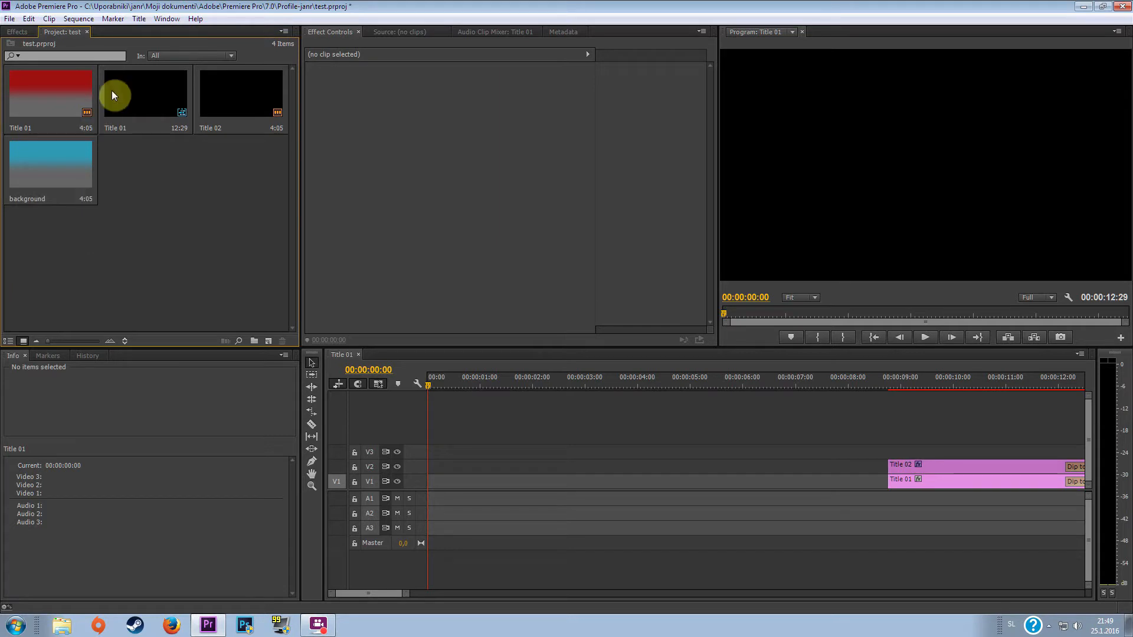
Step: Create a second Default Still title named 'text'
click(138, 18)
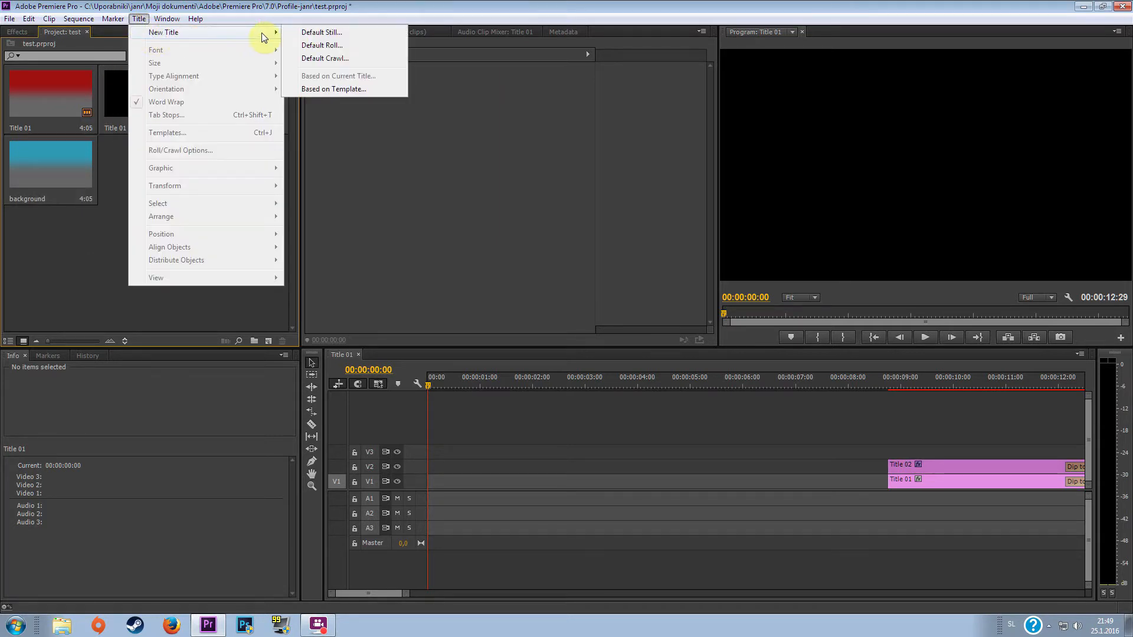
click(321, 32)
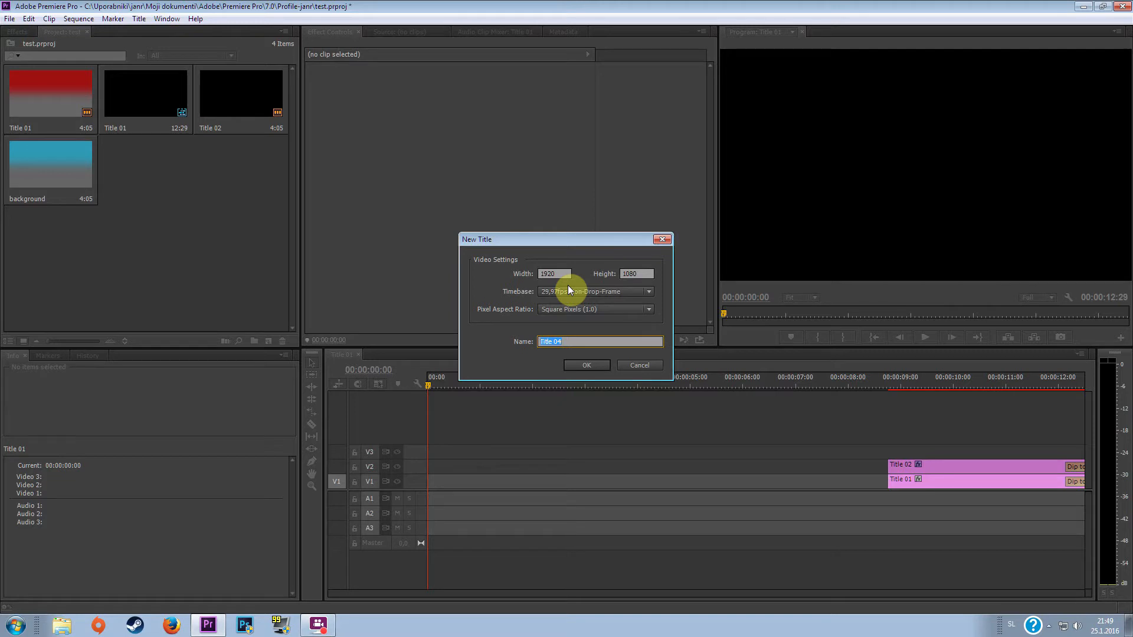
text(text)
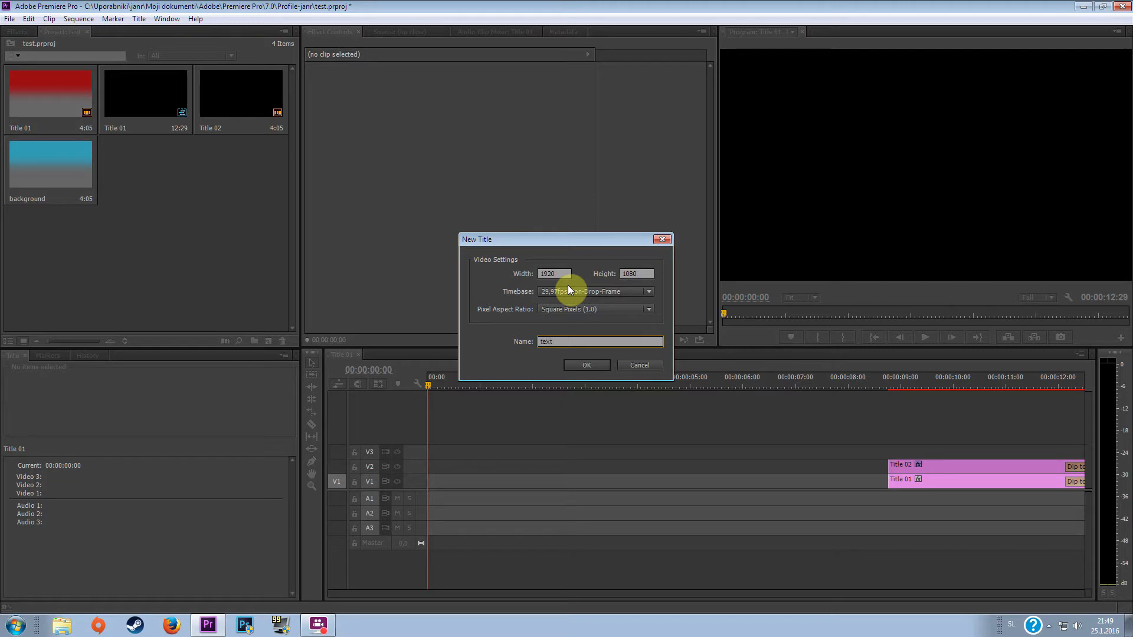
click(586, 365)
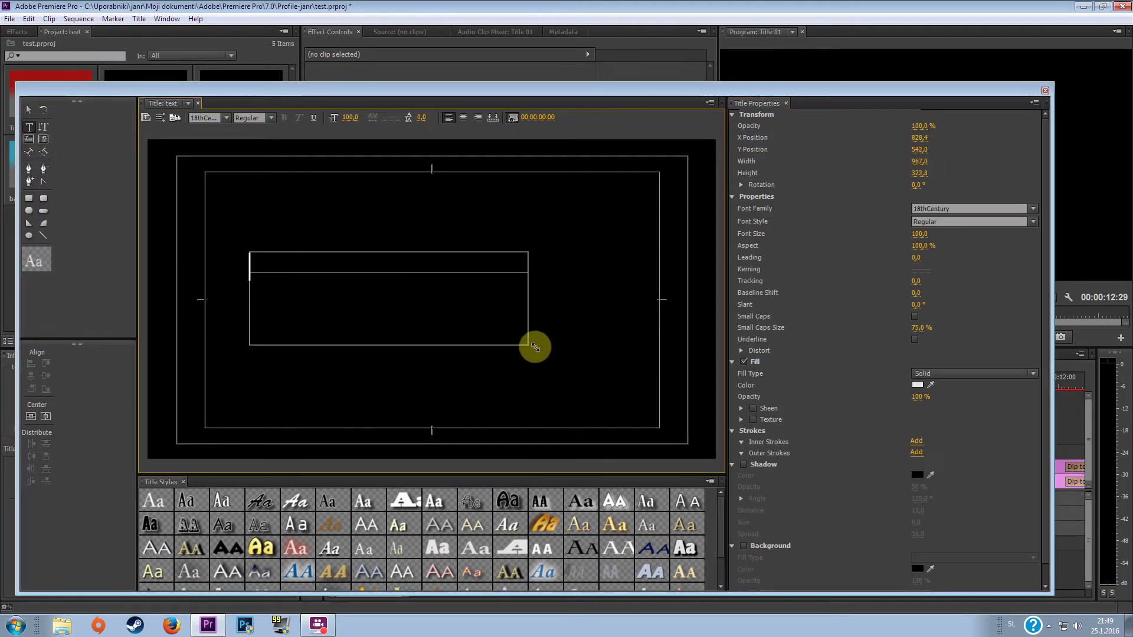
Step: Draw a text area and enter the words 'test video-shining'
drag(533, 345, 628, 377)
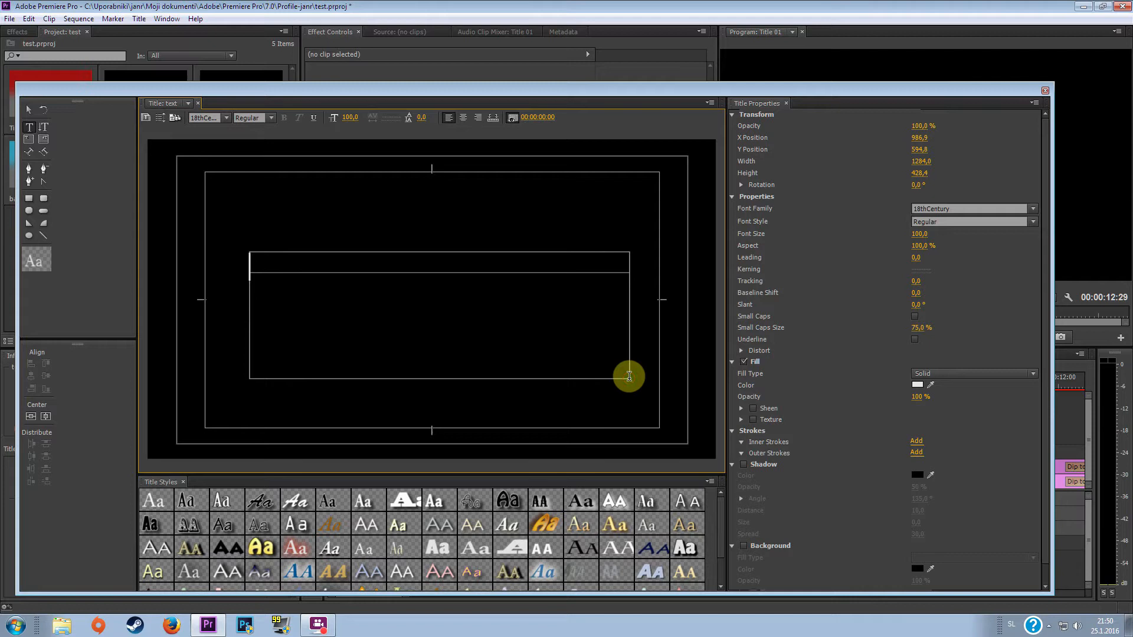
text(test video)
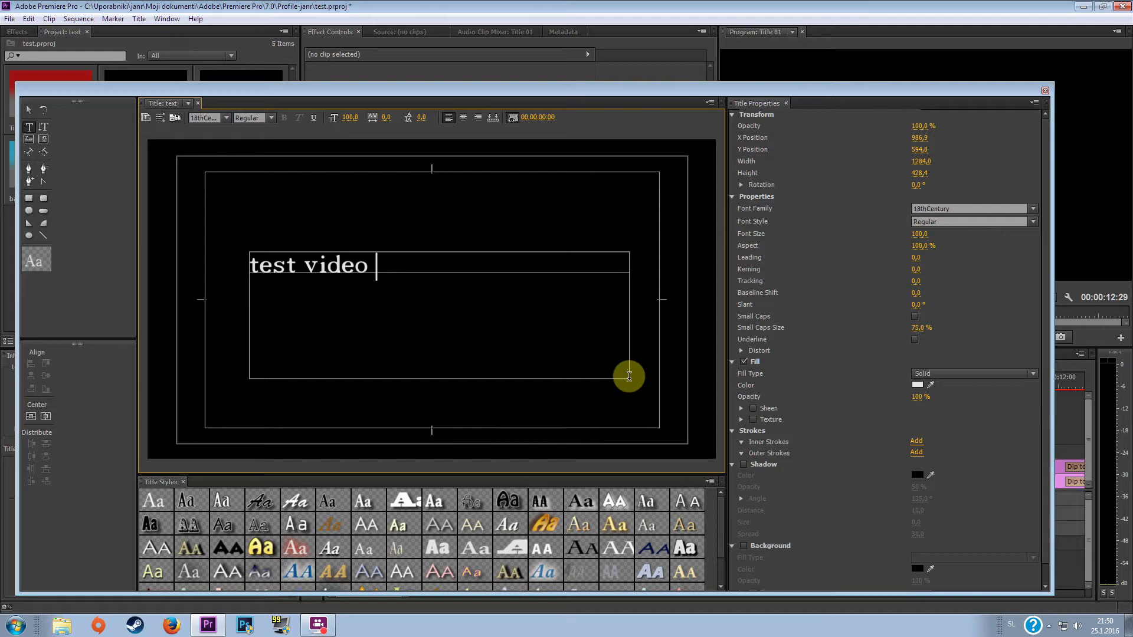
text(s)
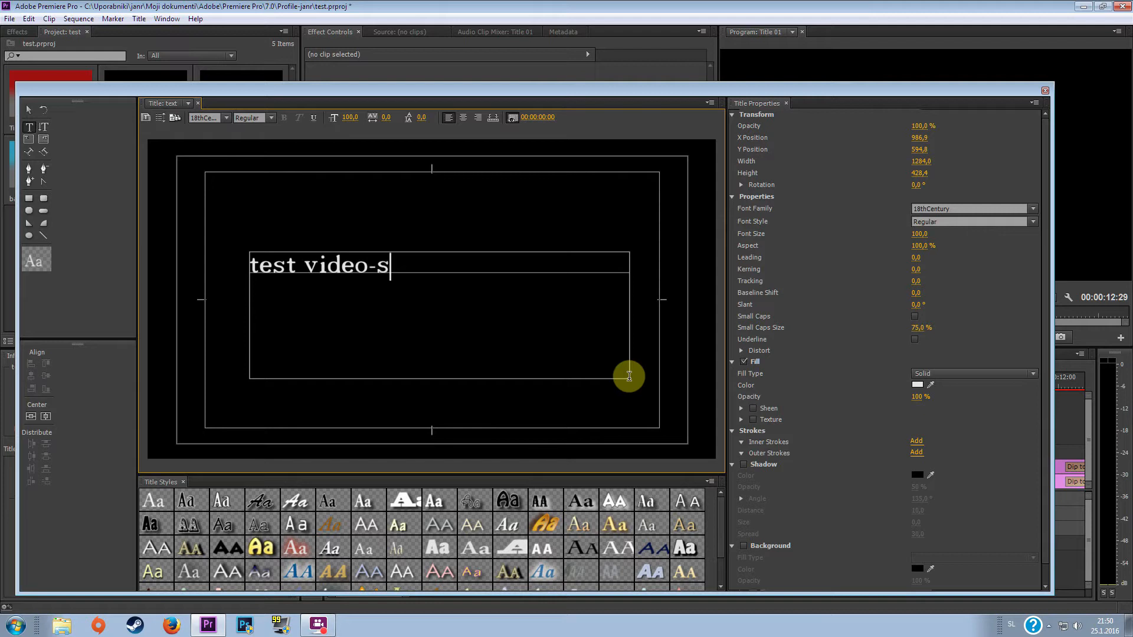
text(hinin)
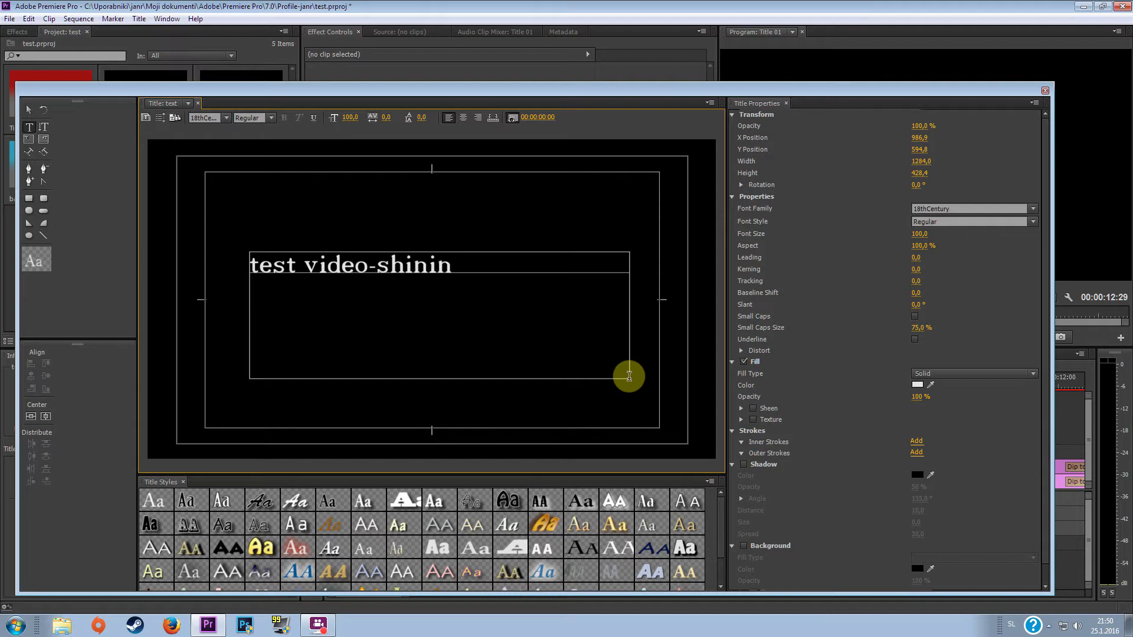
text(g)
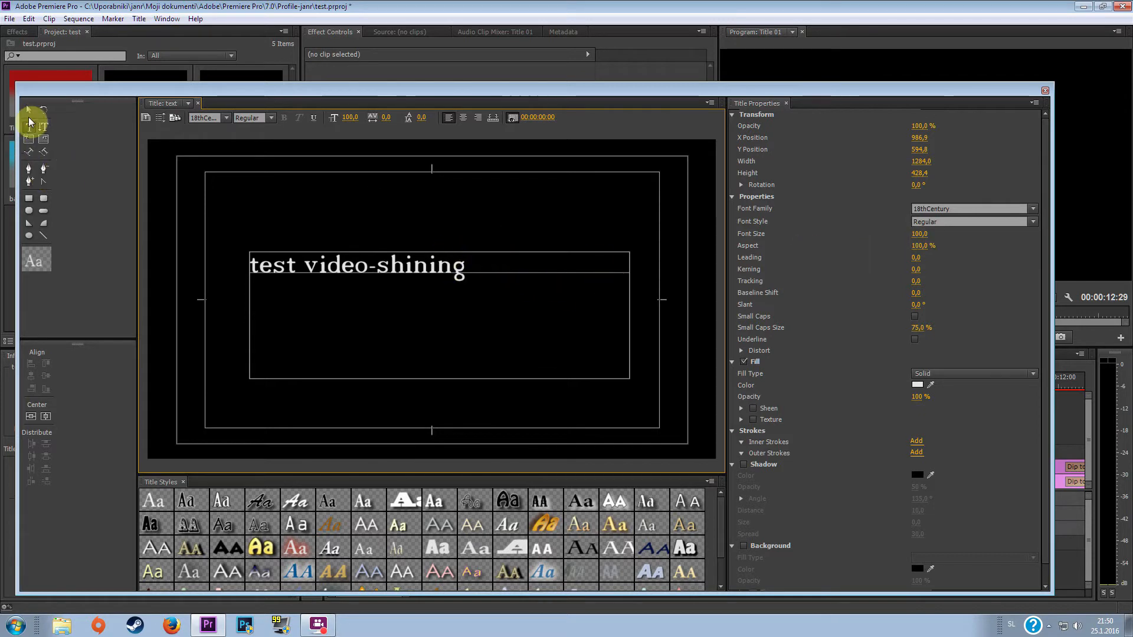
Step: Shrink the text box to fit, centre it vertically and horizontally, and close the text title
click(30, 119)
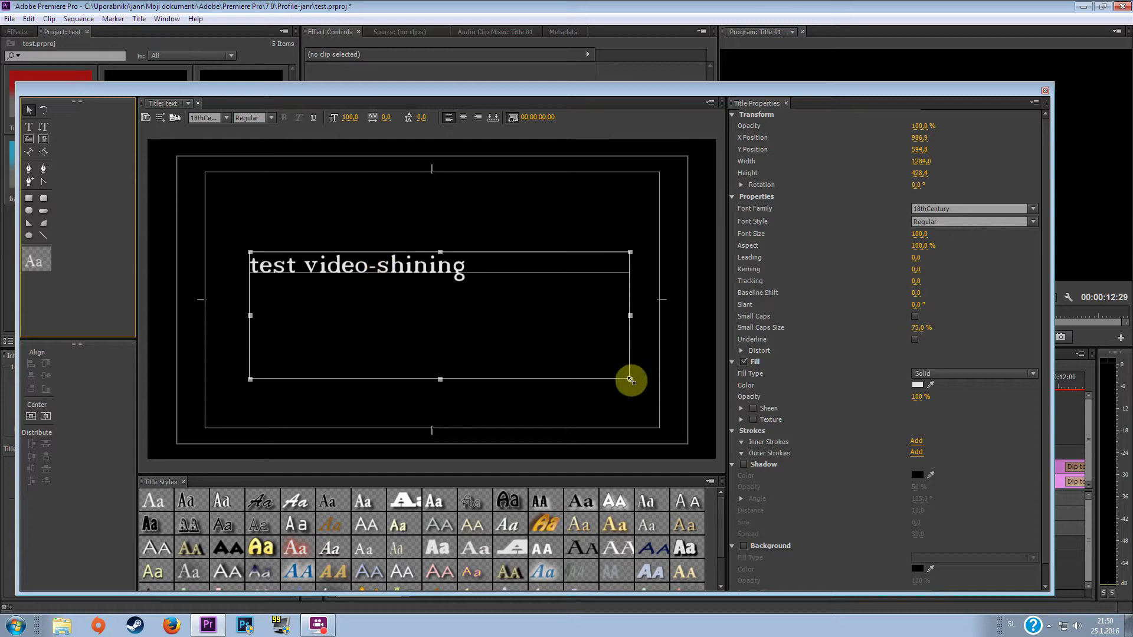
drag(630, 379, 468, 281)
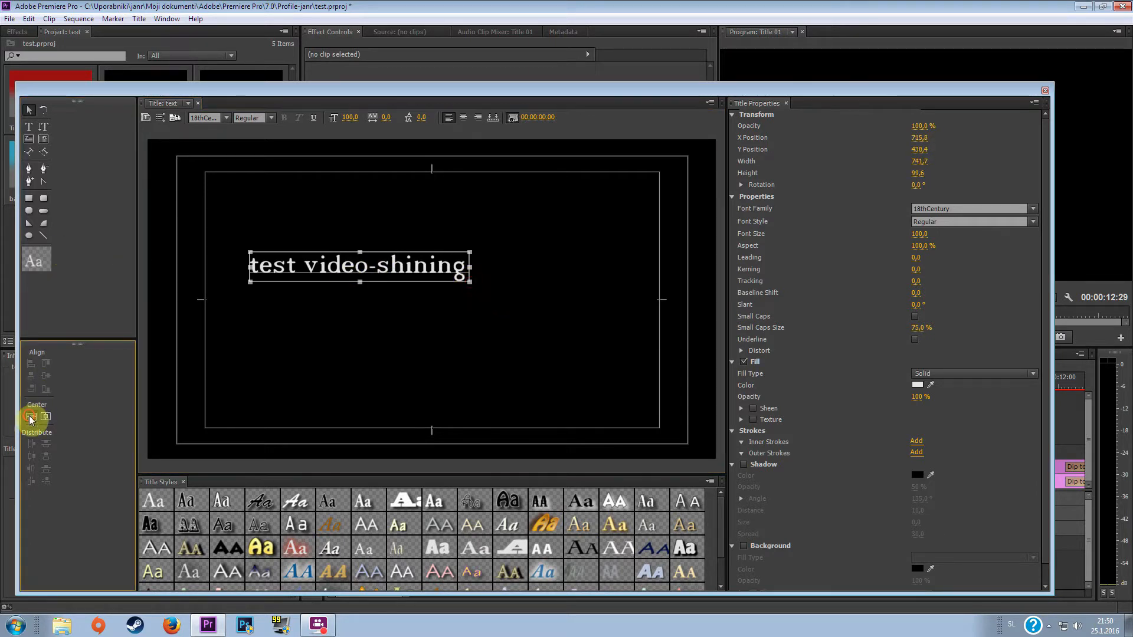
click(46, 417)
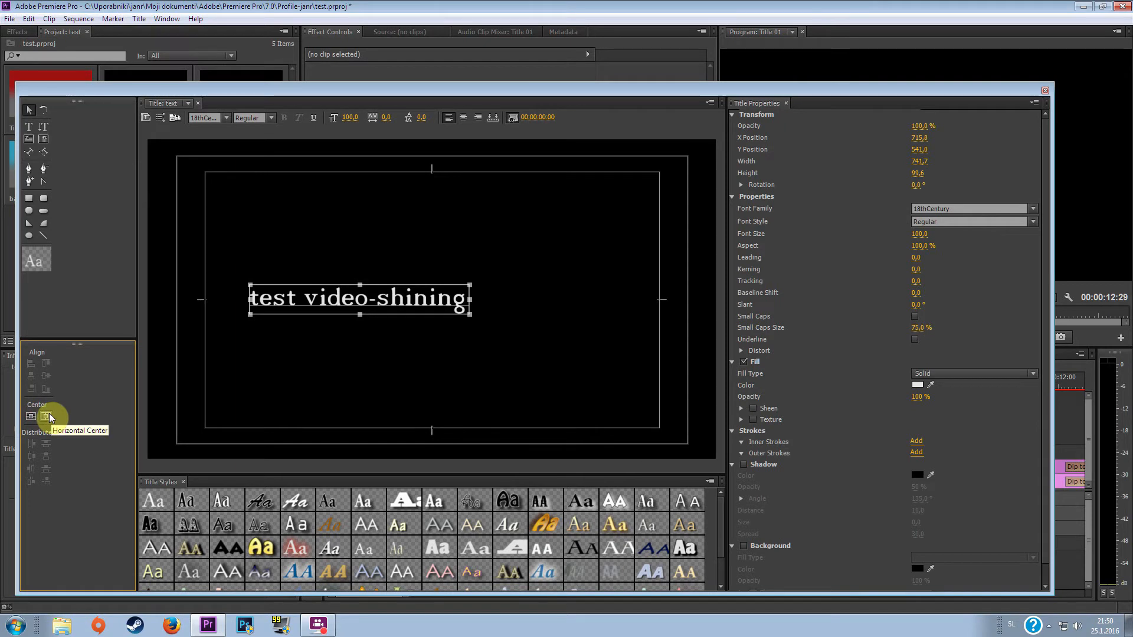
click(46, 417)
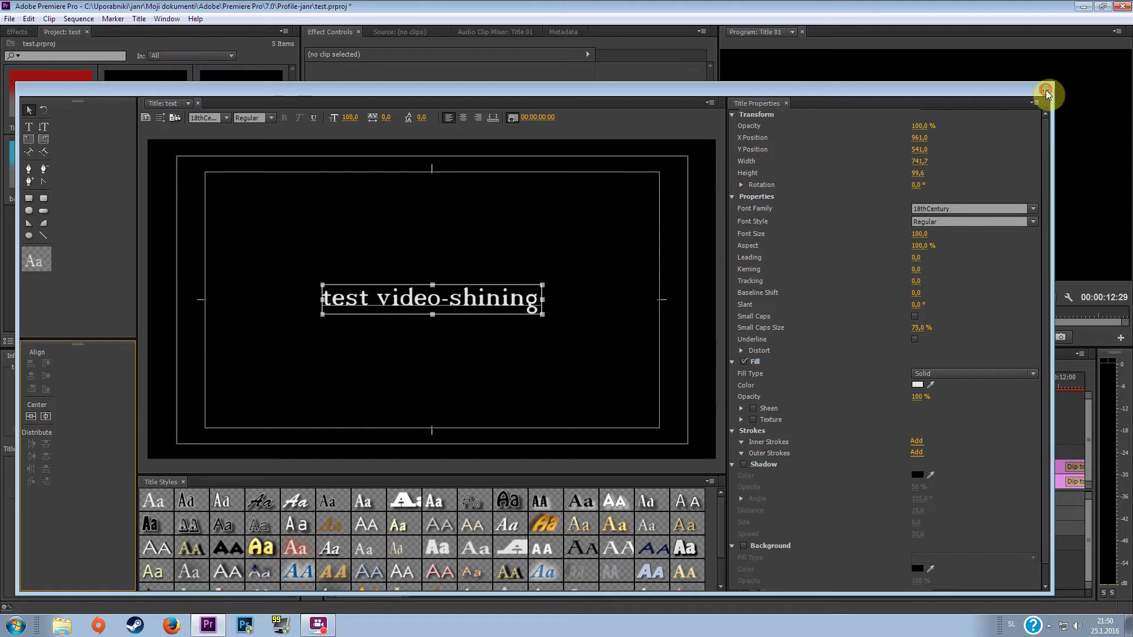
click(1046, 92)
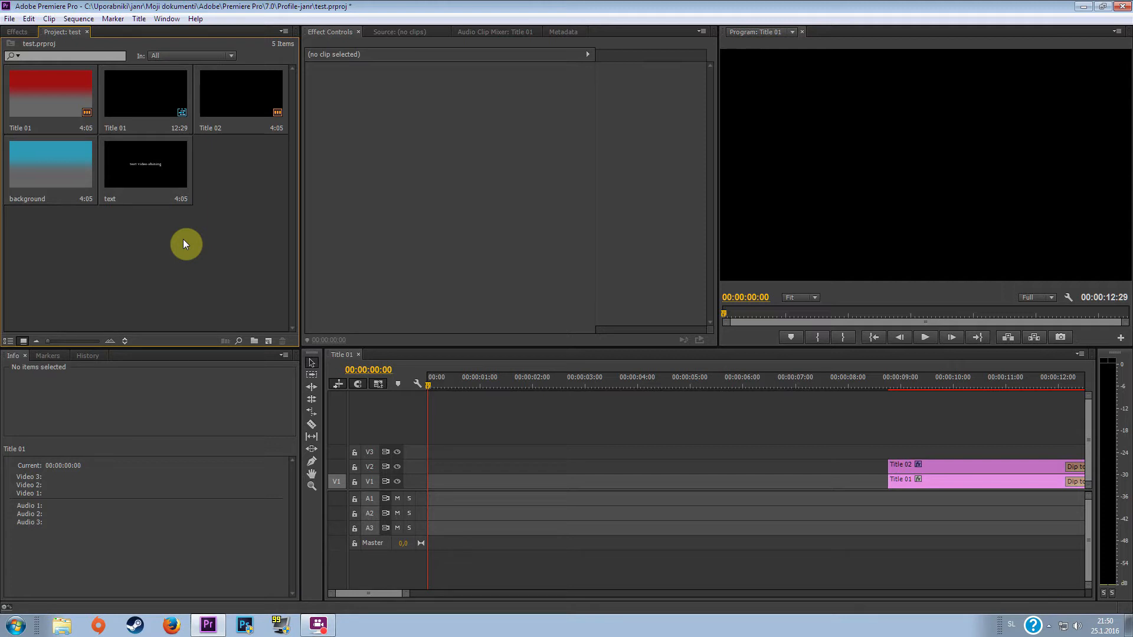
click(51, 166)
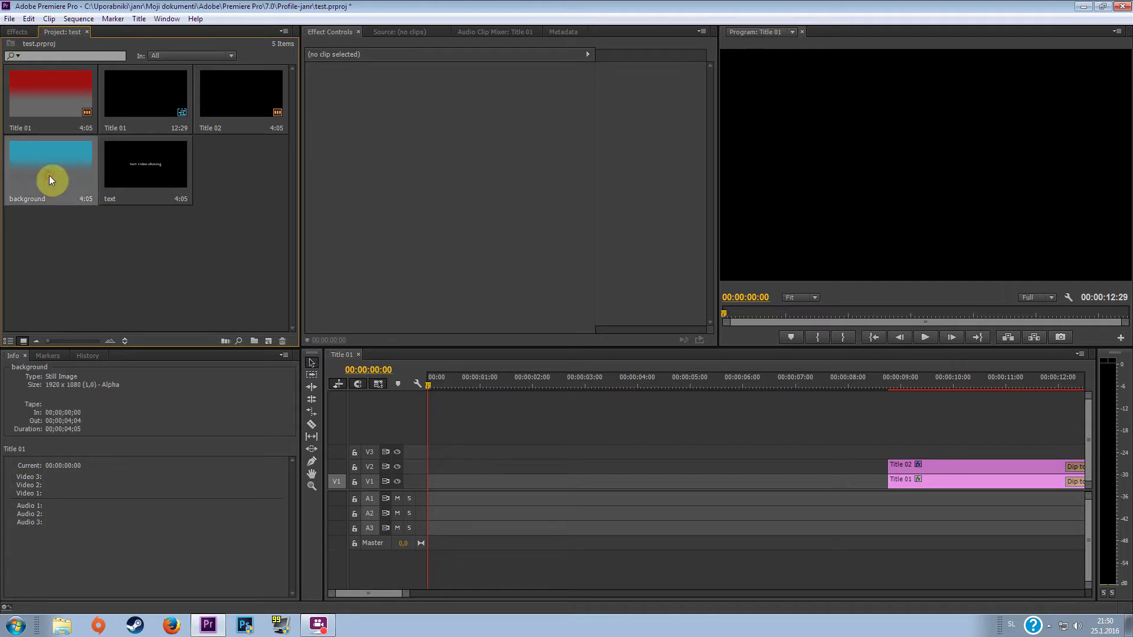
Step: Place 'background' on V1 at 0:00 with 'text' on V2 above it, playhead a few frames in
drag(51, 170, 440, 474)
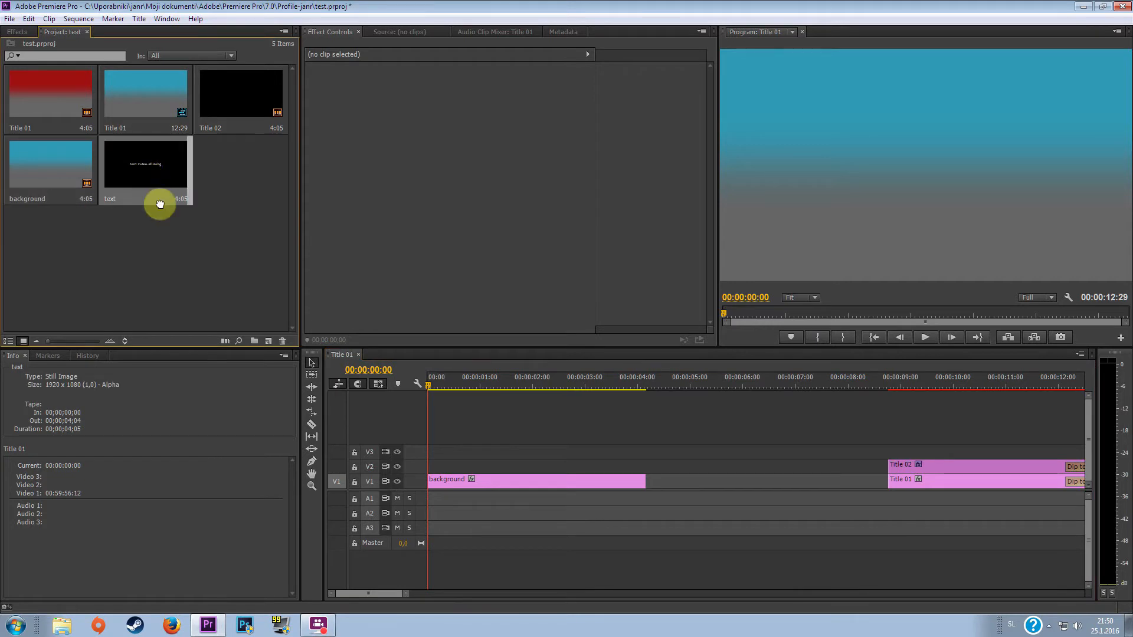
drag(145, 163, 435, 470)
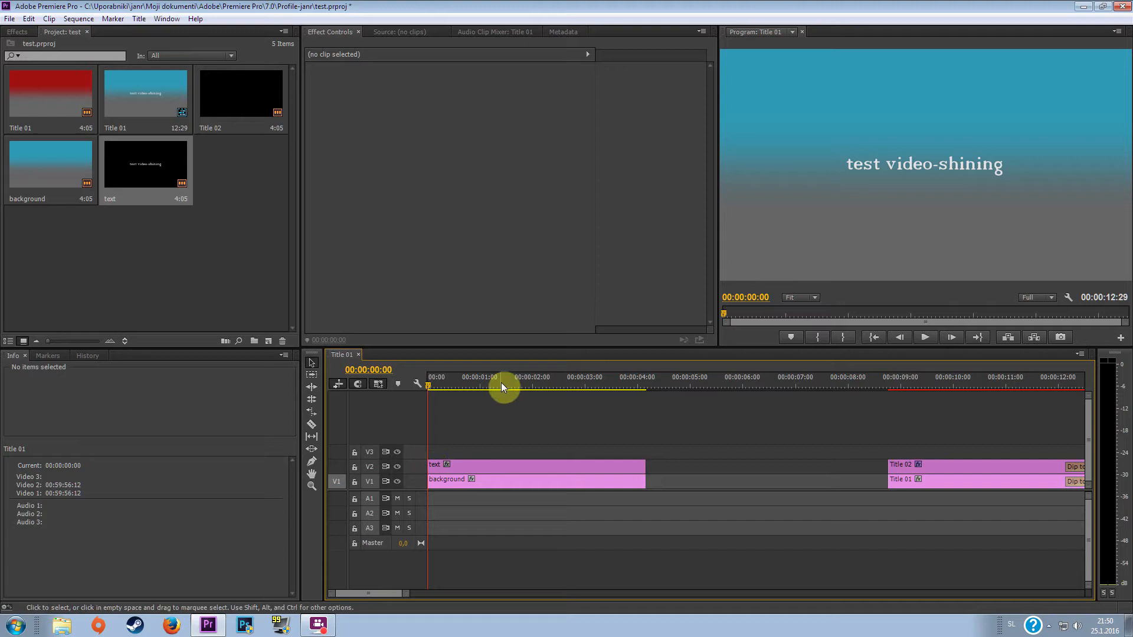
click(491, 376)
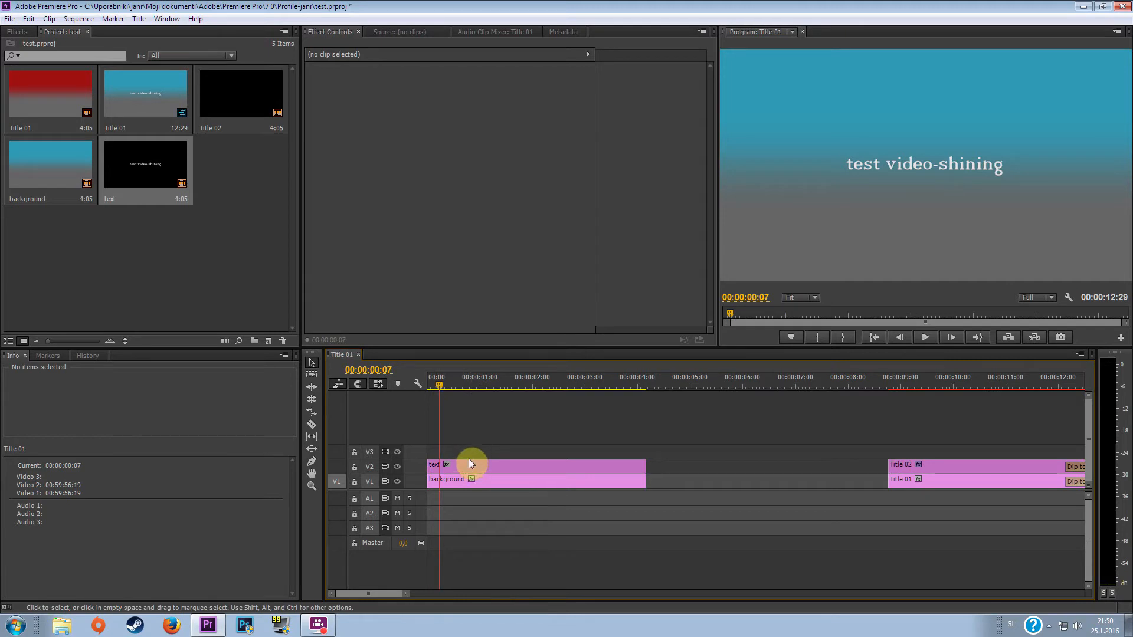
Step: Search effects for 'lens' and apply Lens Flare to the text clip
click(17, 32)
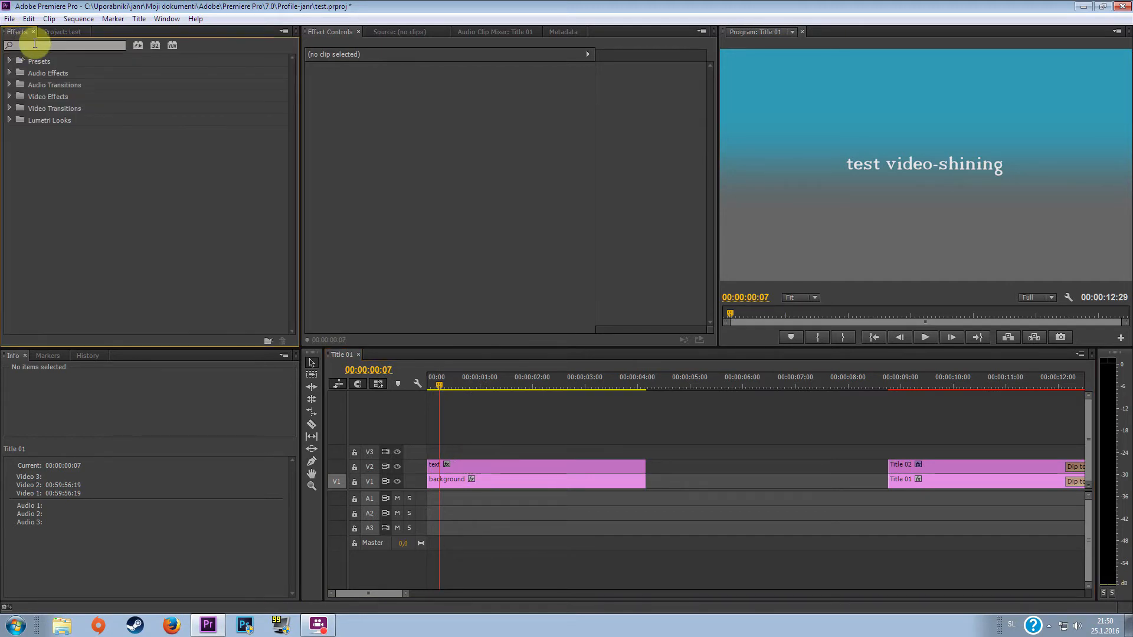
text(le)
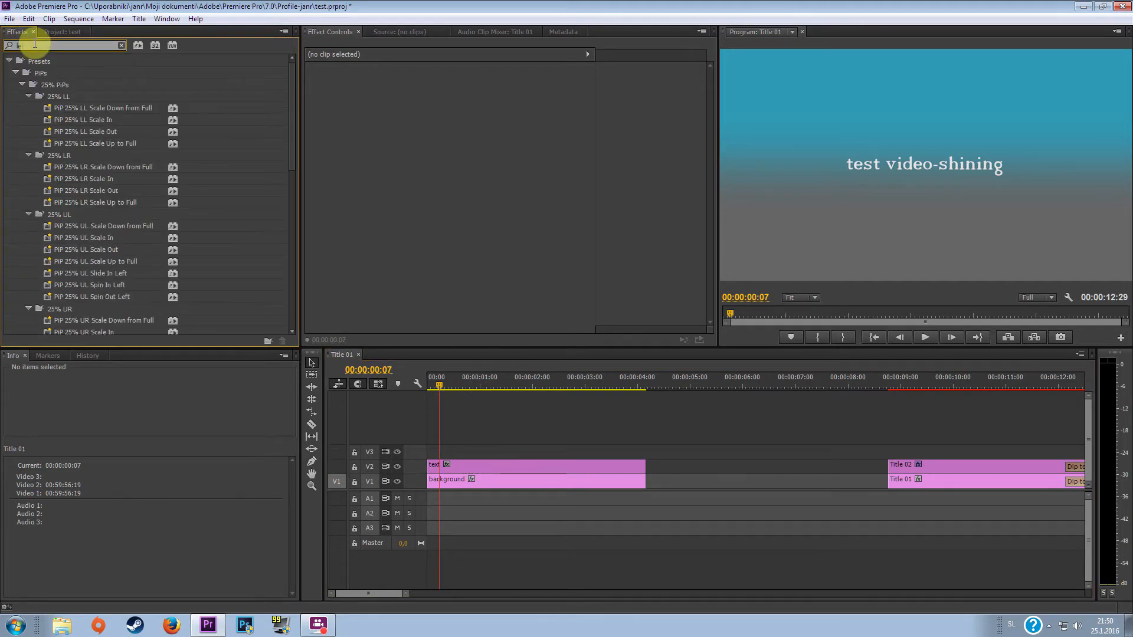
text(lens)
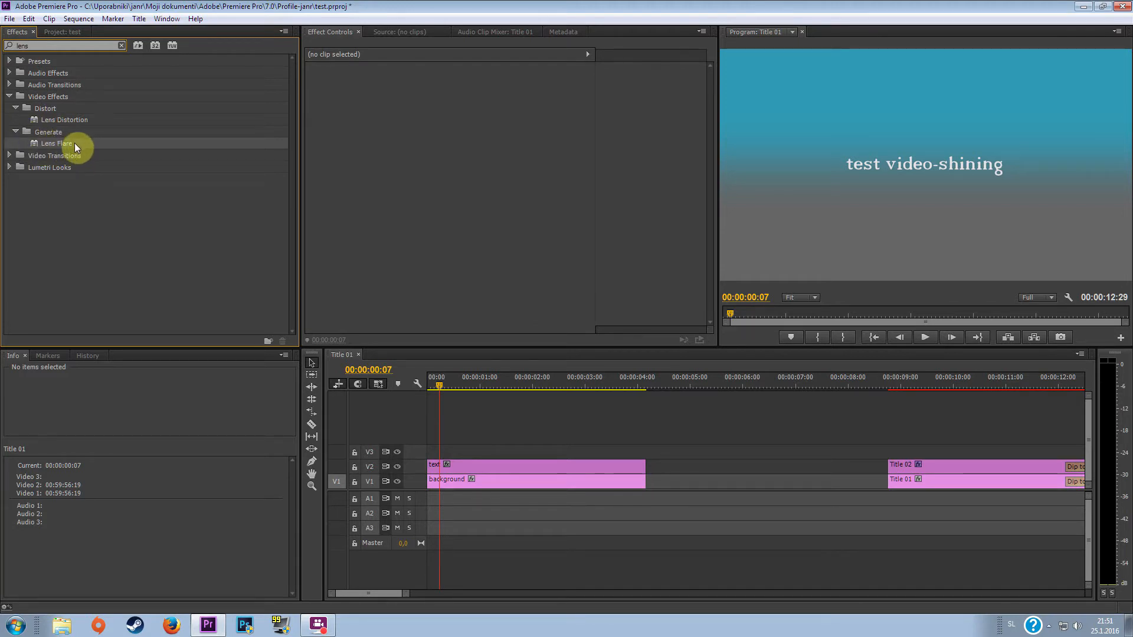
drag(76, 148, 519, 446)
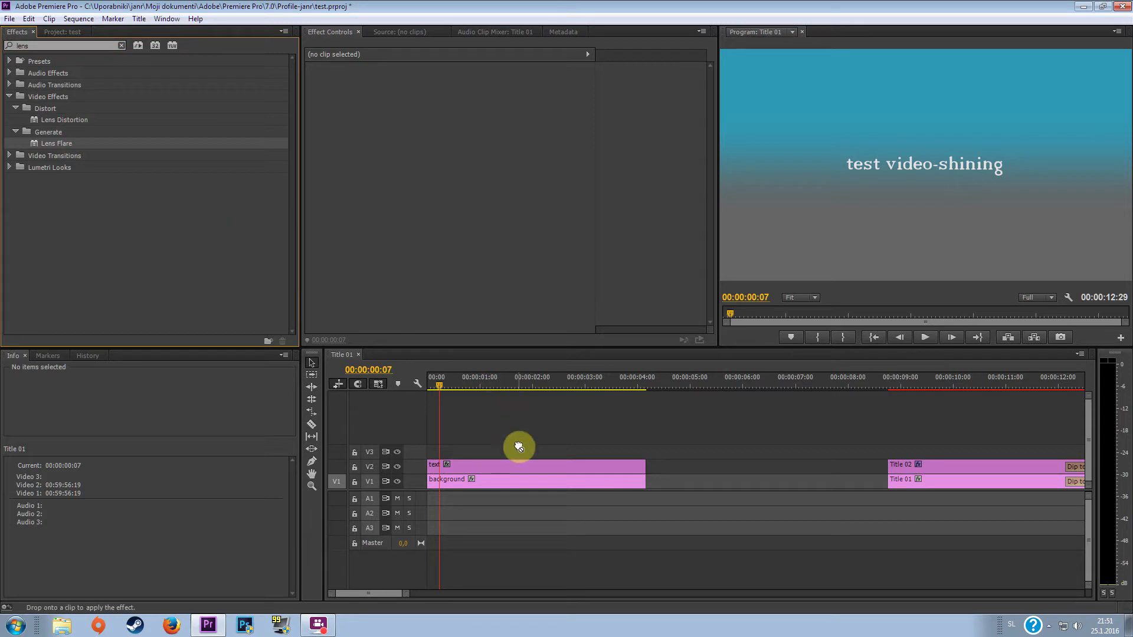
click(521, 465)
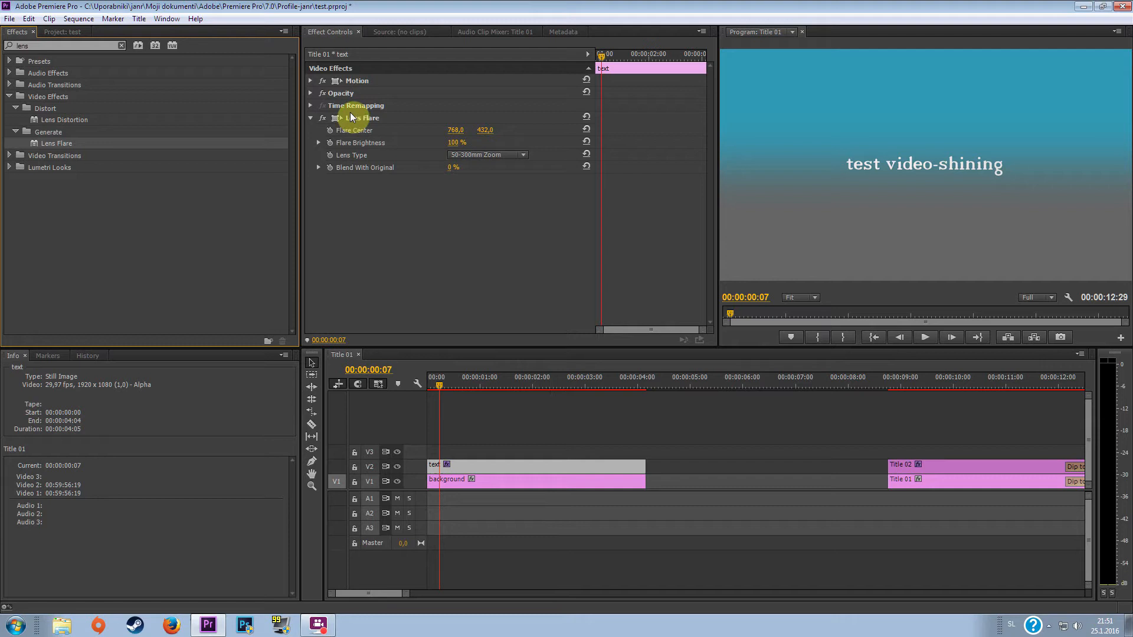
Step: Drag the Lens Flare centre just left of the text and set a starting keyframe
click(361, 118)
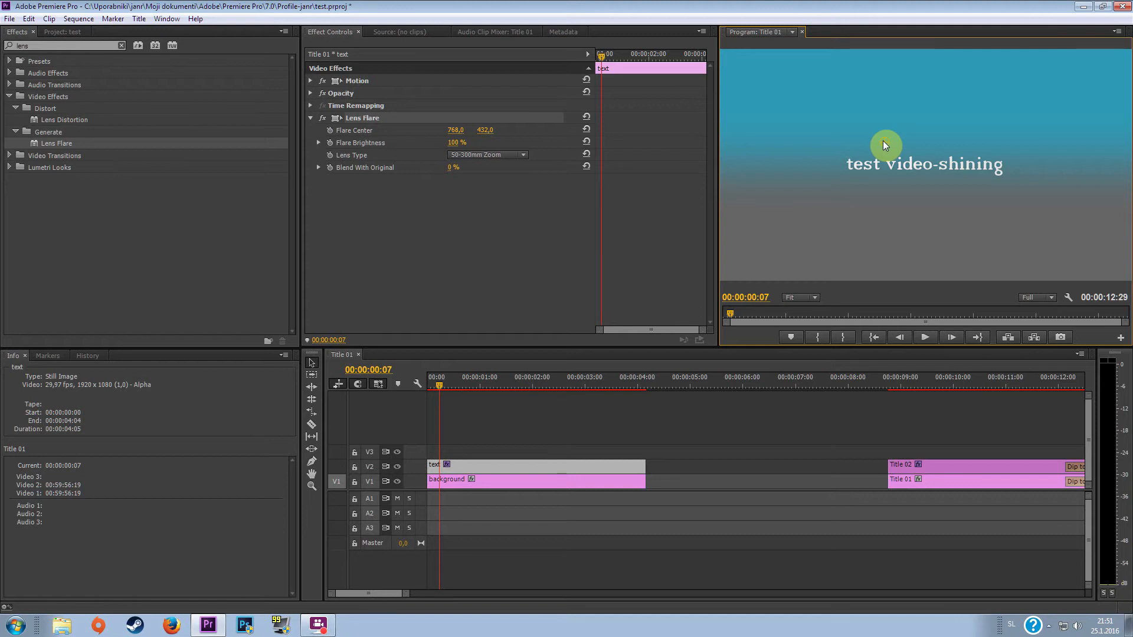
drag(885, 144, 816, 155)
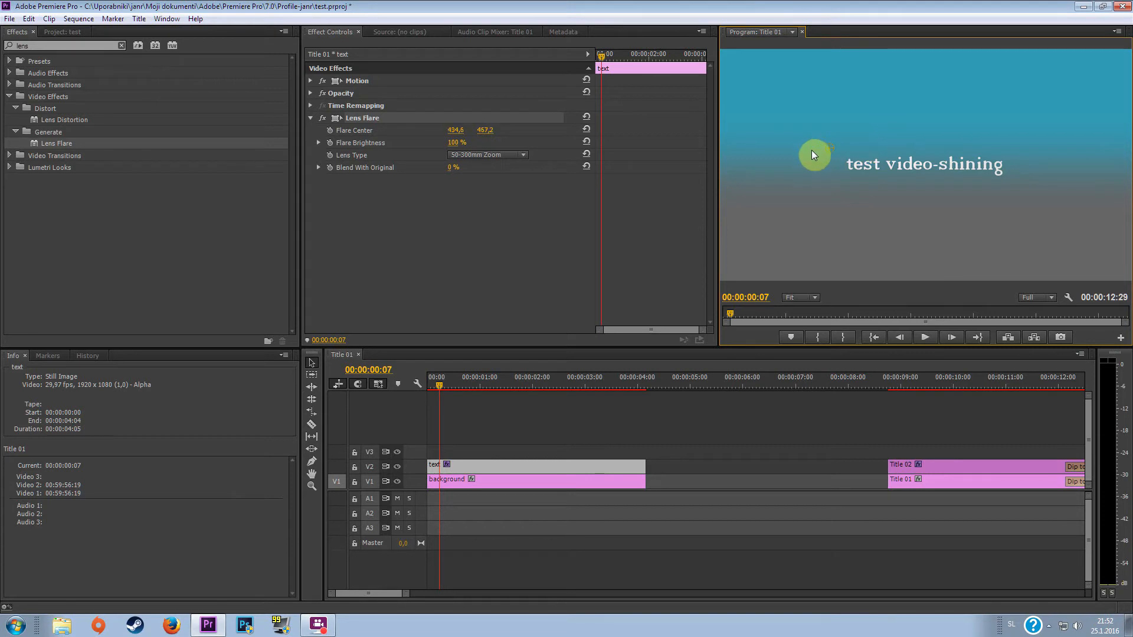
drag(814, 154, 767, 169)
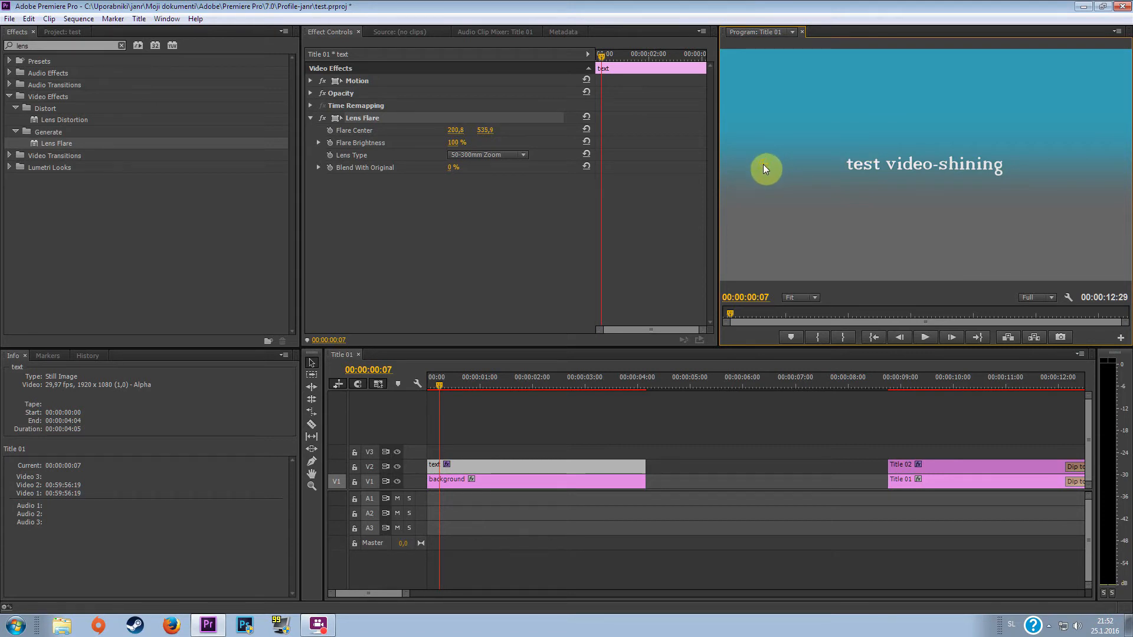
drag(765, 169, 786, 168)
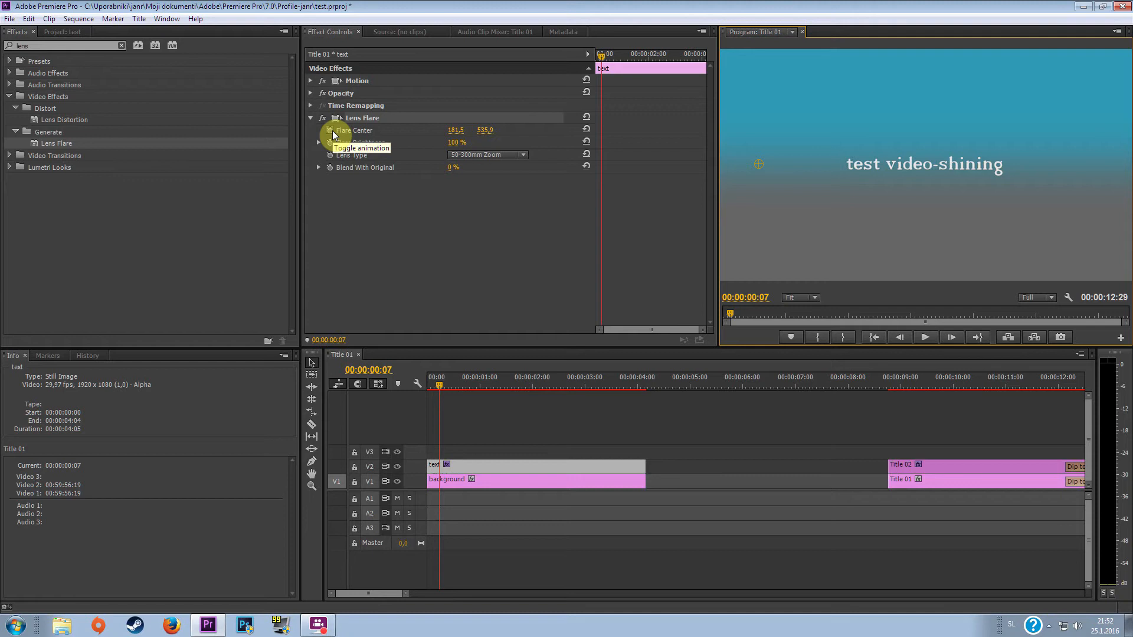
click(329, 130)
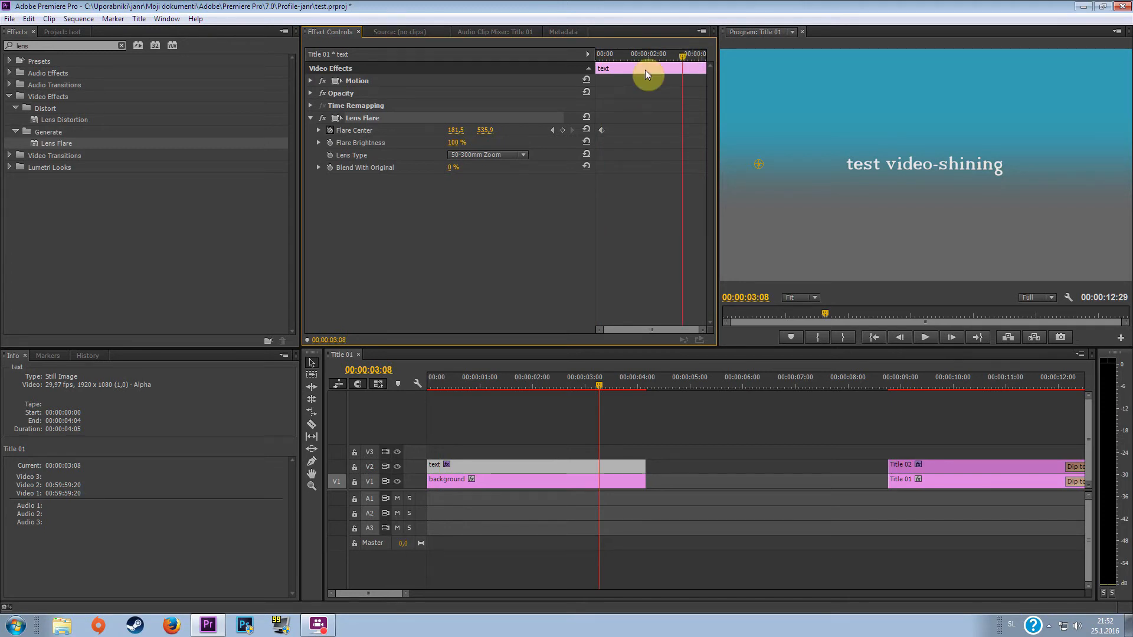
mouse_move(566, 133)
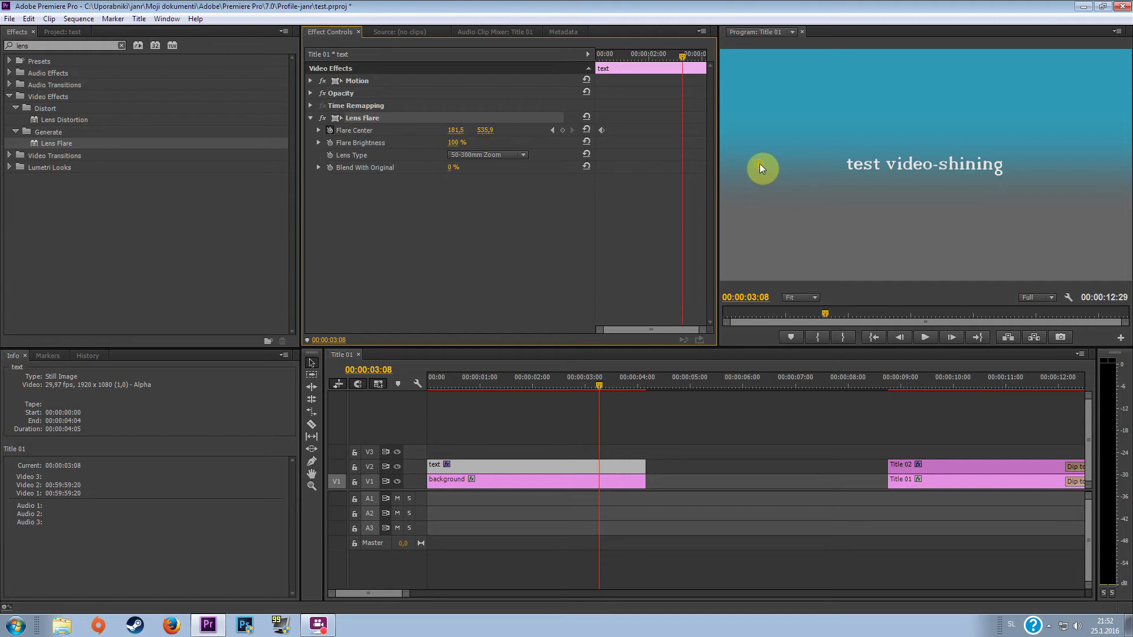
Step: At 00:00:03:08, sweep the flare centre across the words to the right edge as a second keyframe
drag(762, 169, 771, 169)
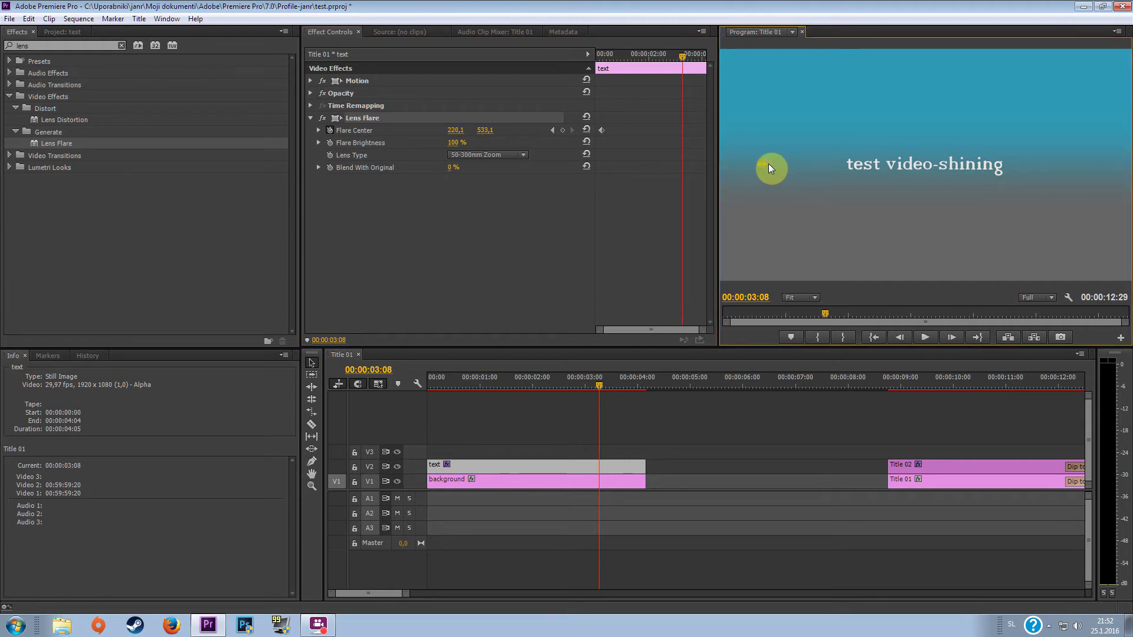
drag(771, 168, 888, 168)
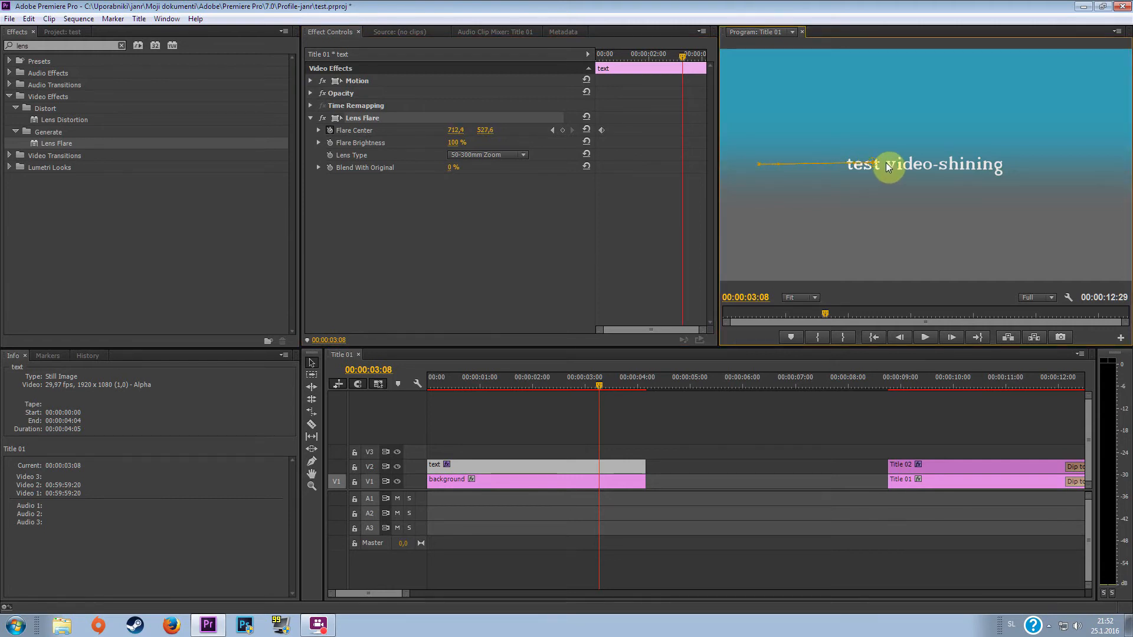
drag(888, 168, 1012, 169)
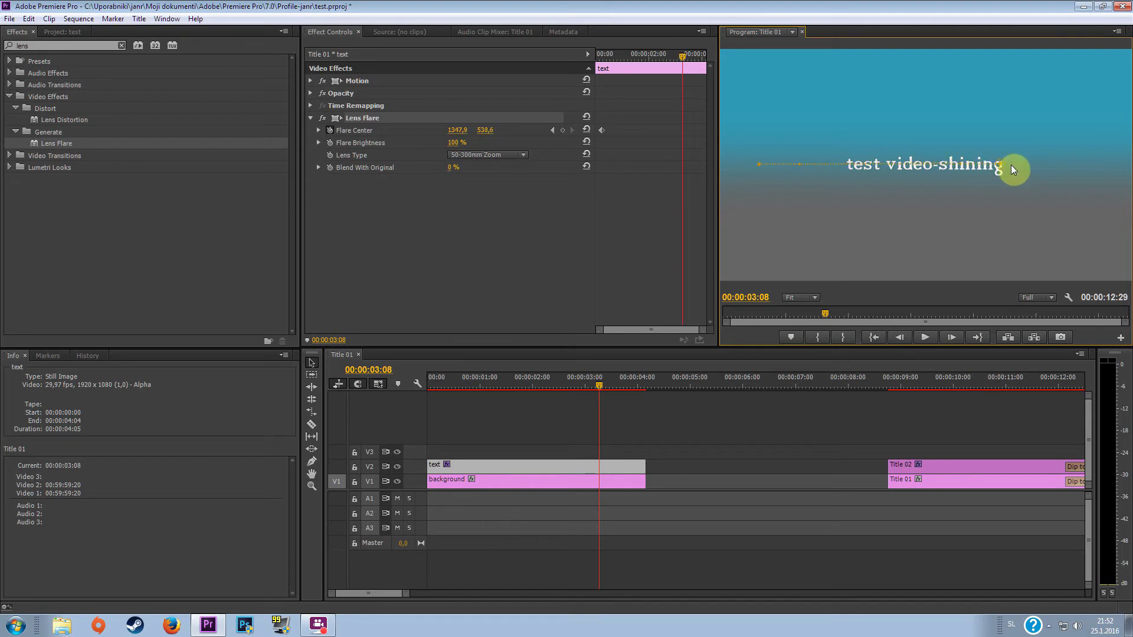
drag(1012, 169, 1087, 172)
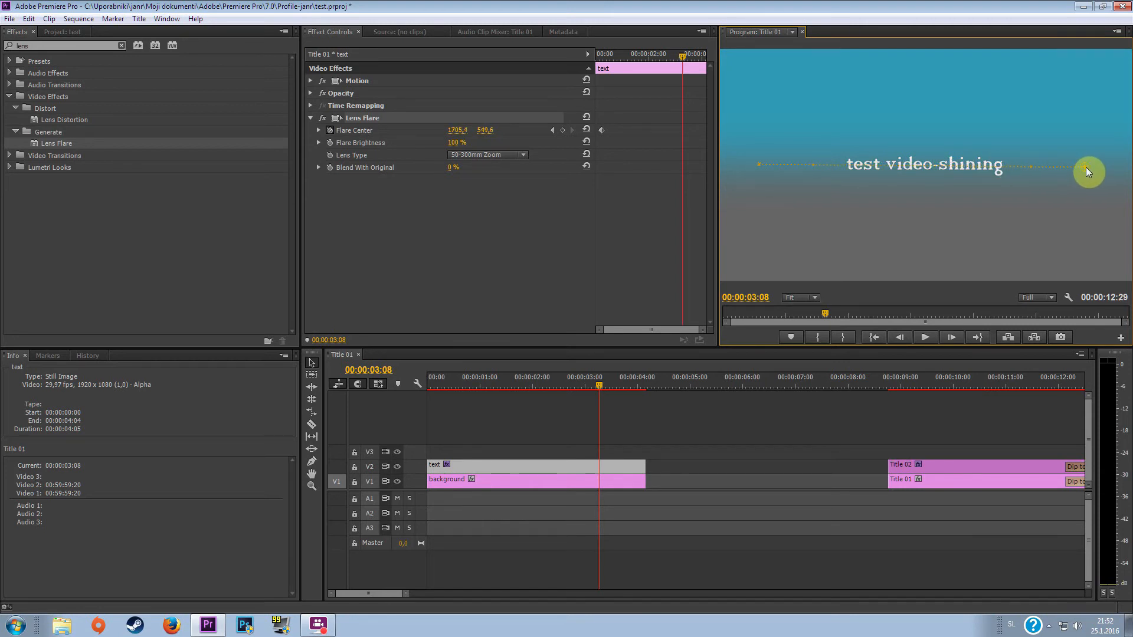
drag(1086, 172, 1095, 170)
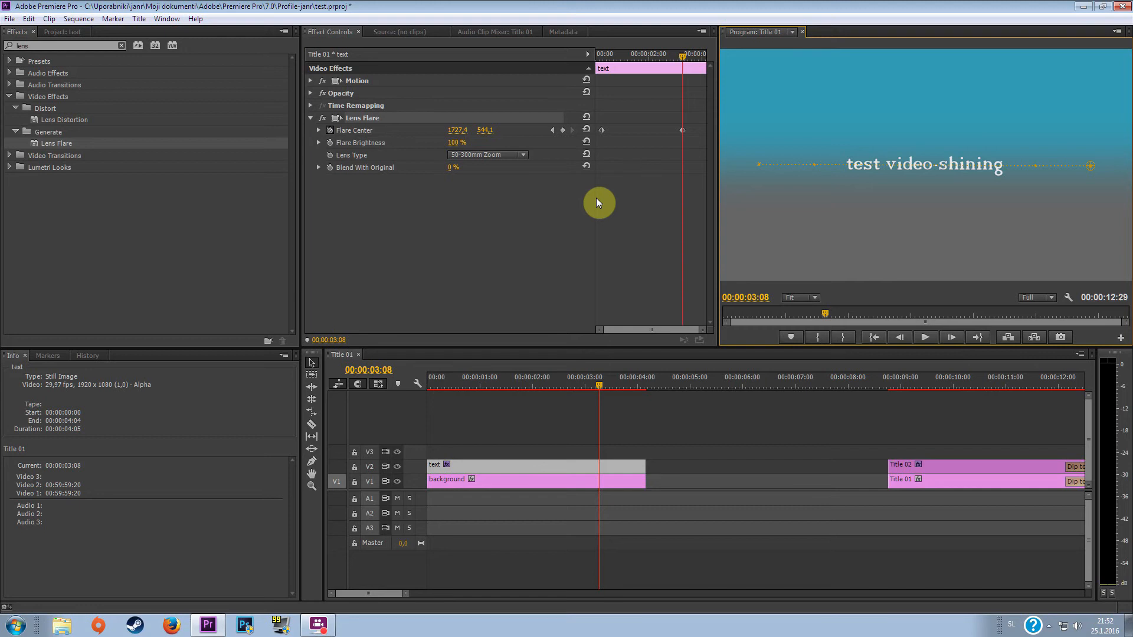
mouse_move(524, 166)
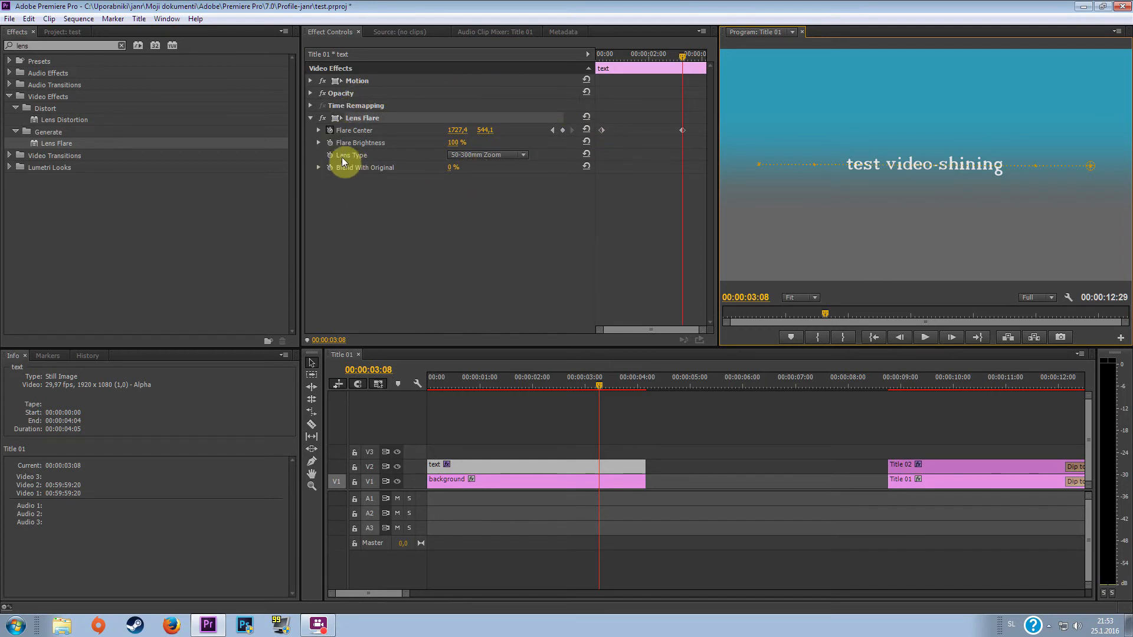
Step: Set the Lens Flare to 35mm Prime lens type with 4% Blend With Original
click(488, 154)
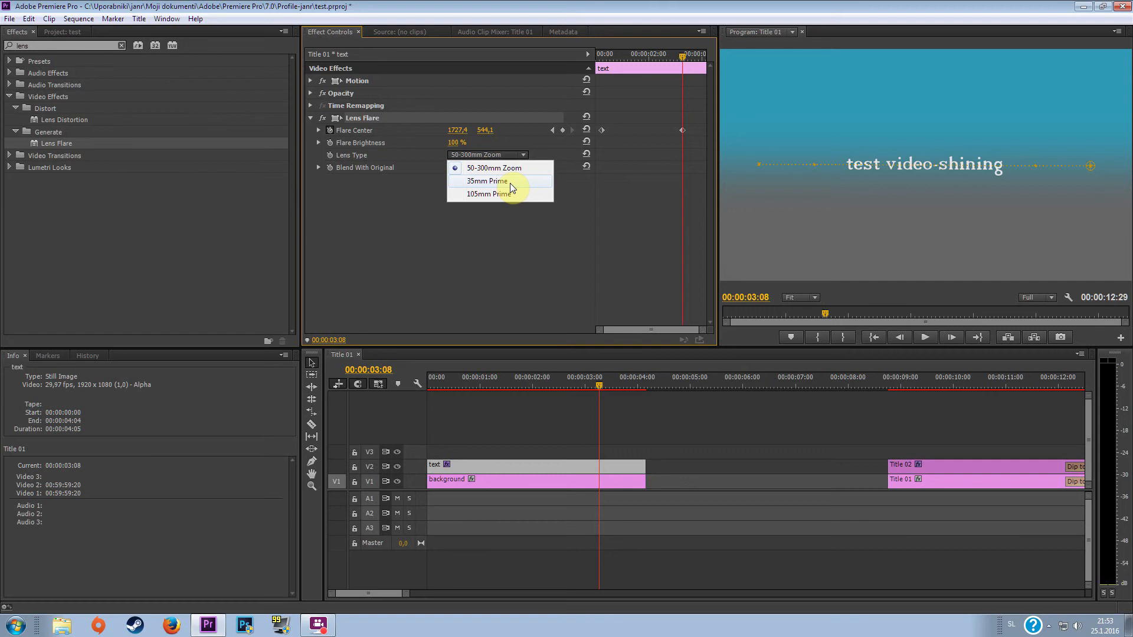
click(488, 180)
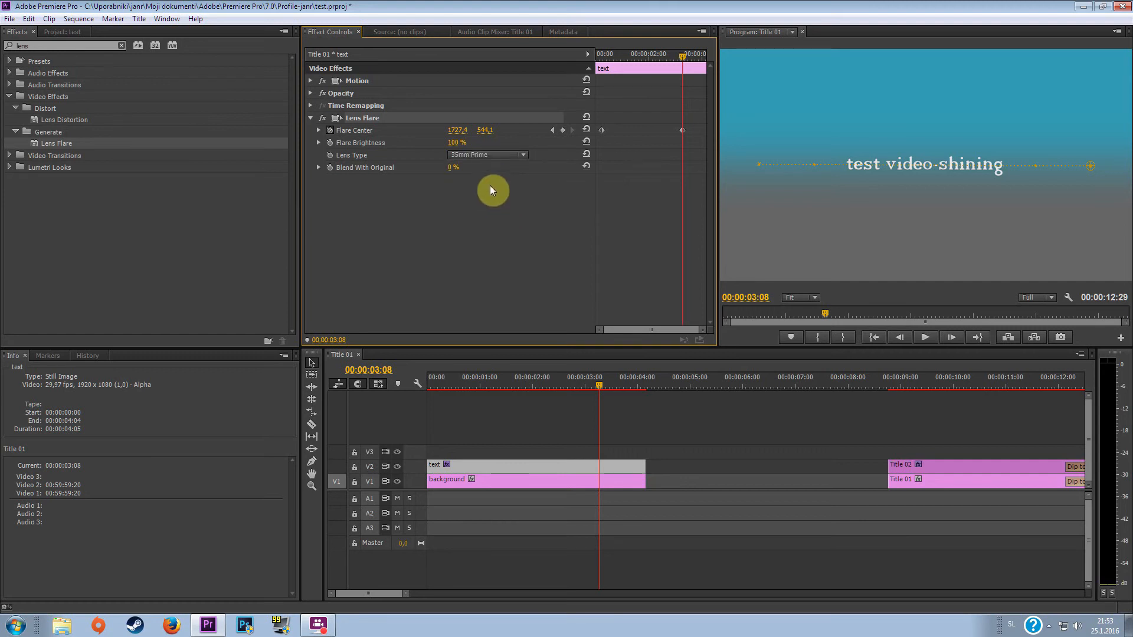
click(318, 168)
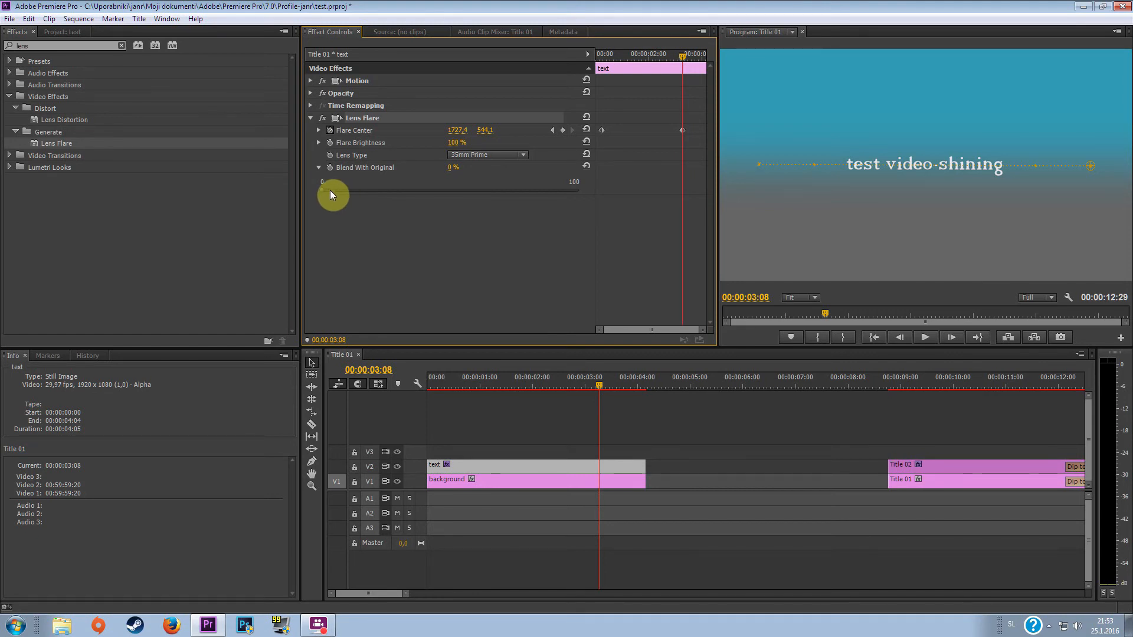
drag(321, 181, 334, 182)
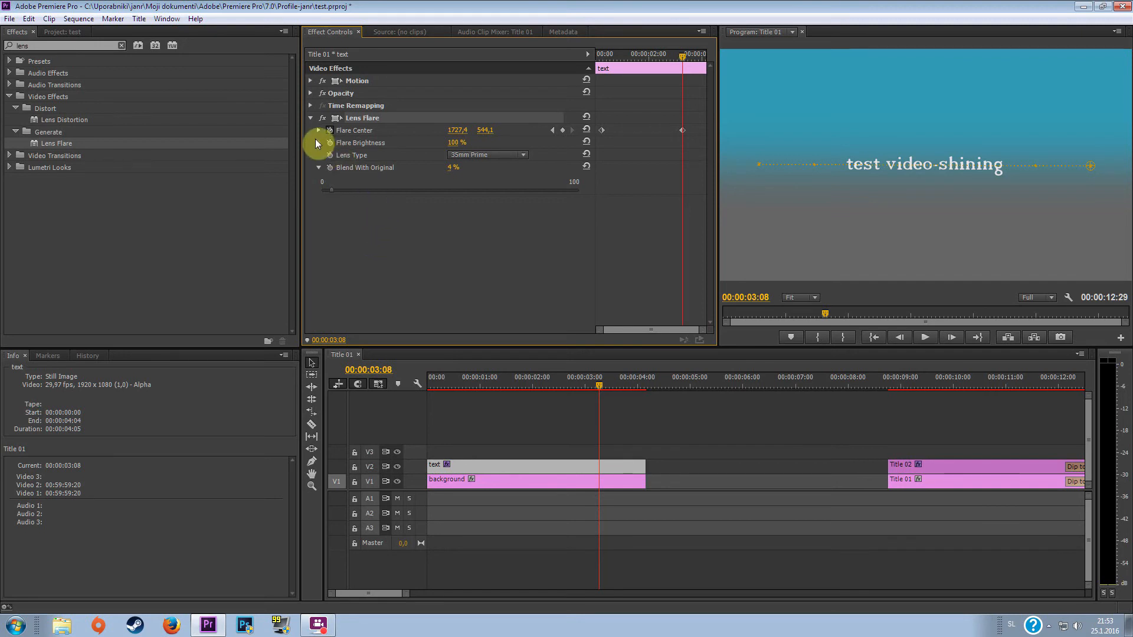
click(319, 142)
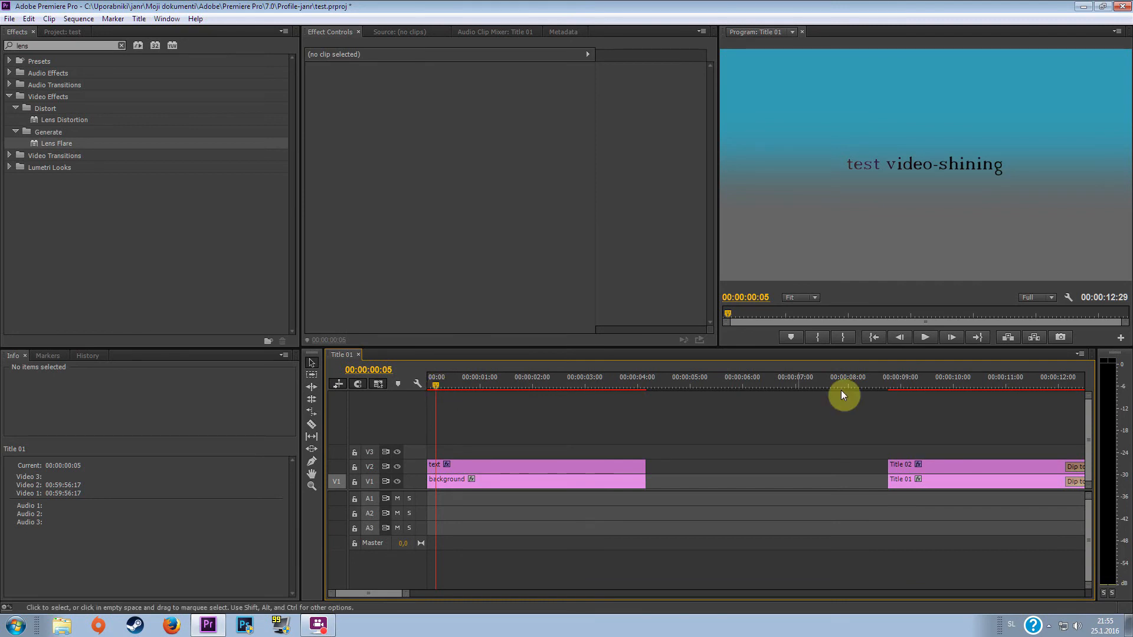
click(924, 337)
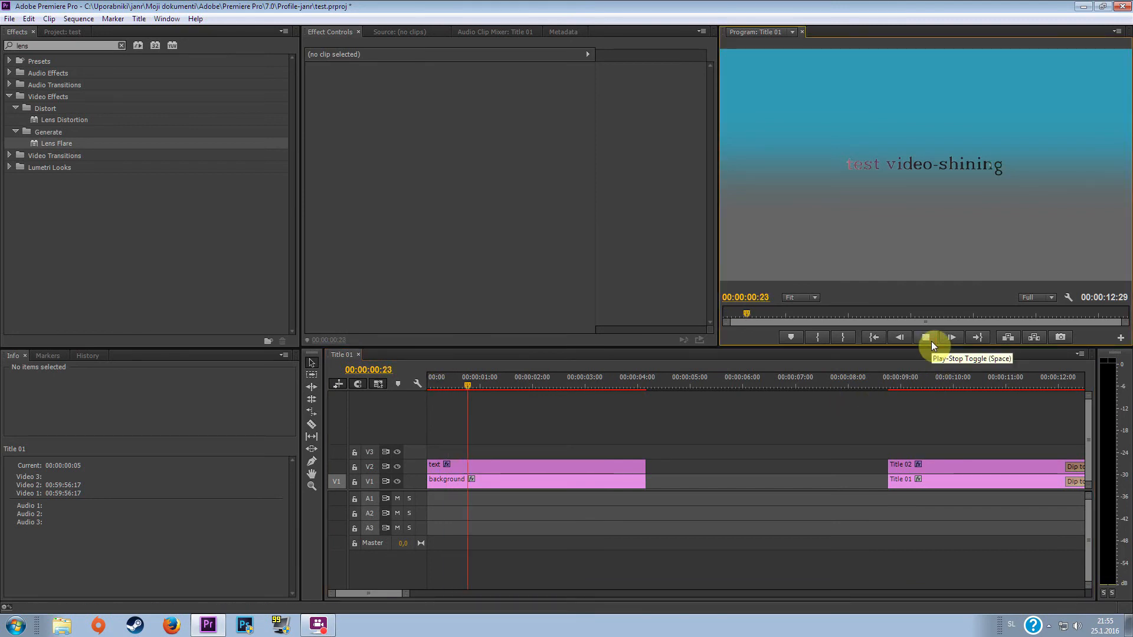
click(932, 337)
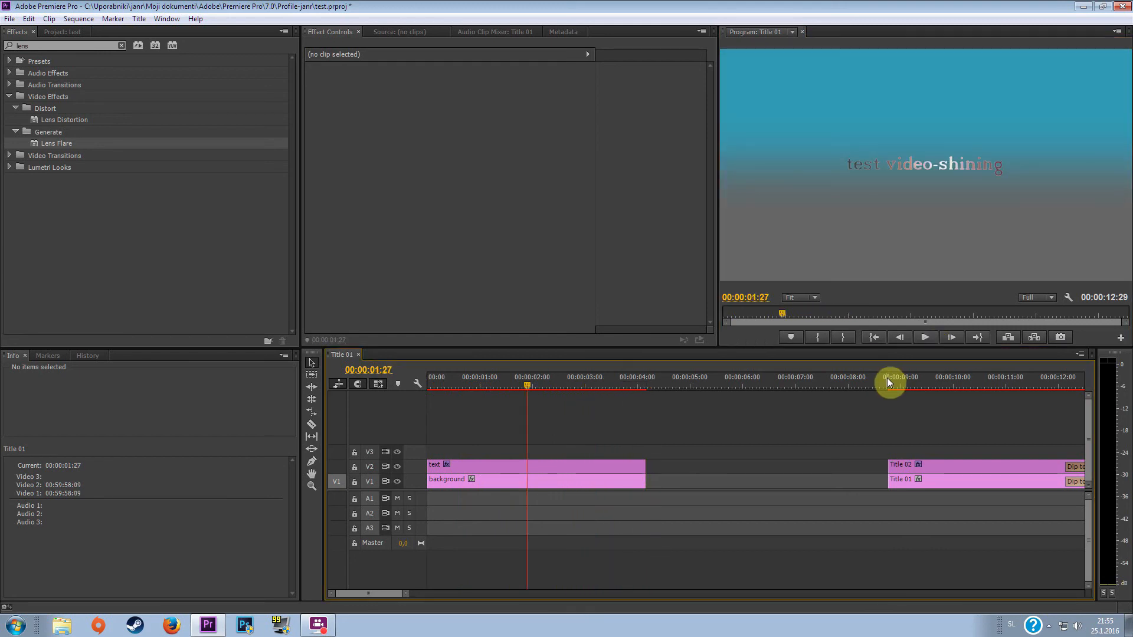
click(885, 383)
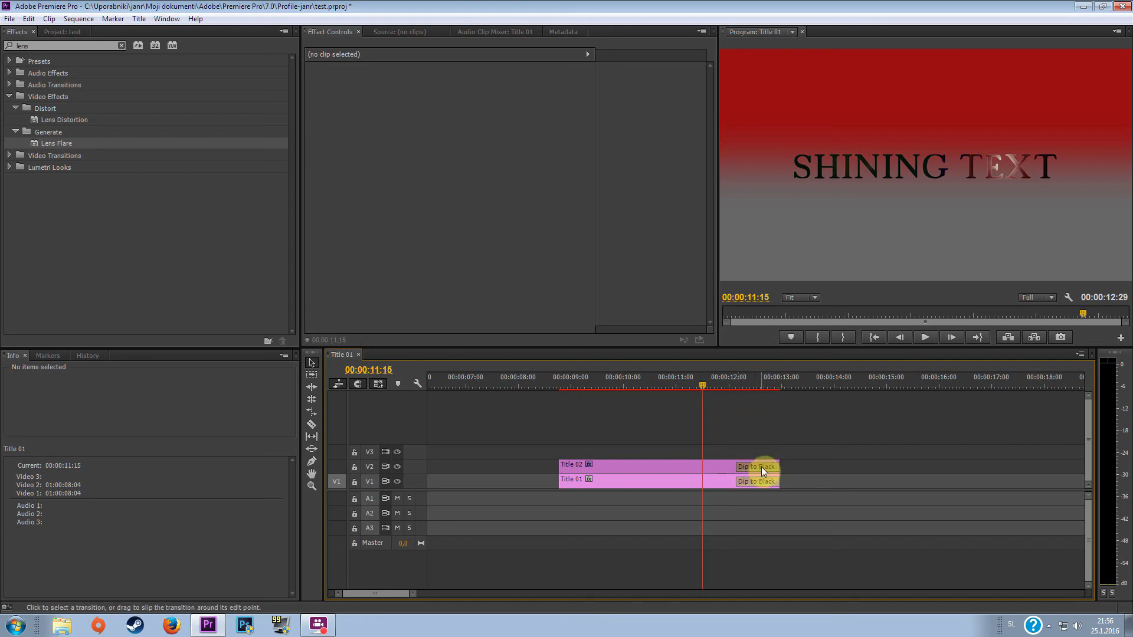
mouse_move(759, 470)
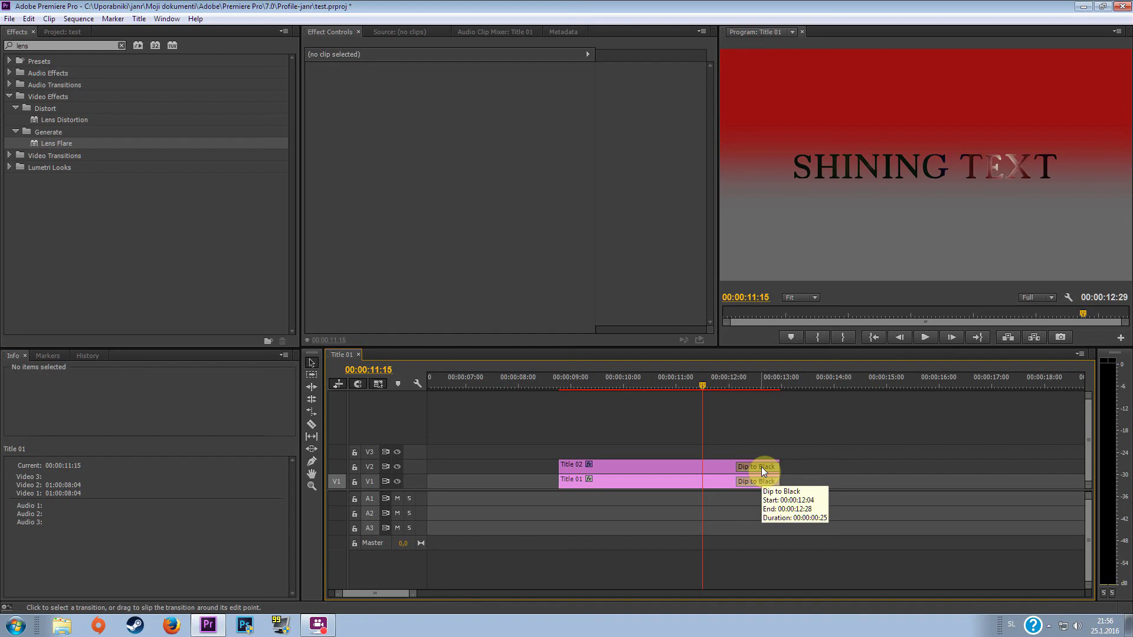